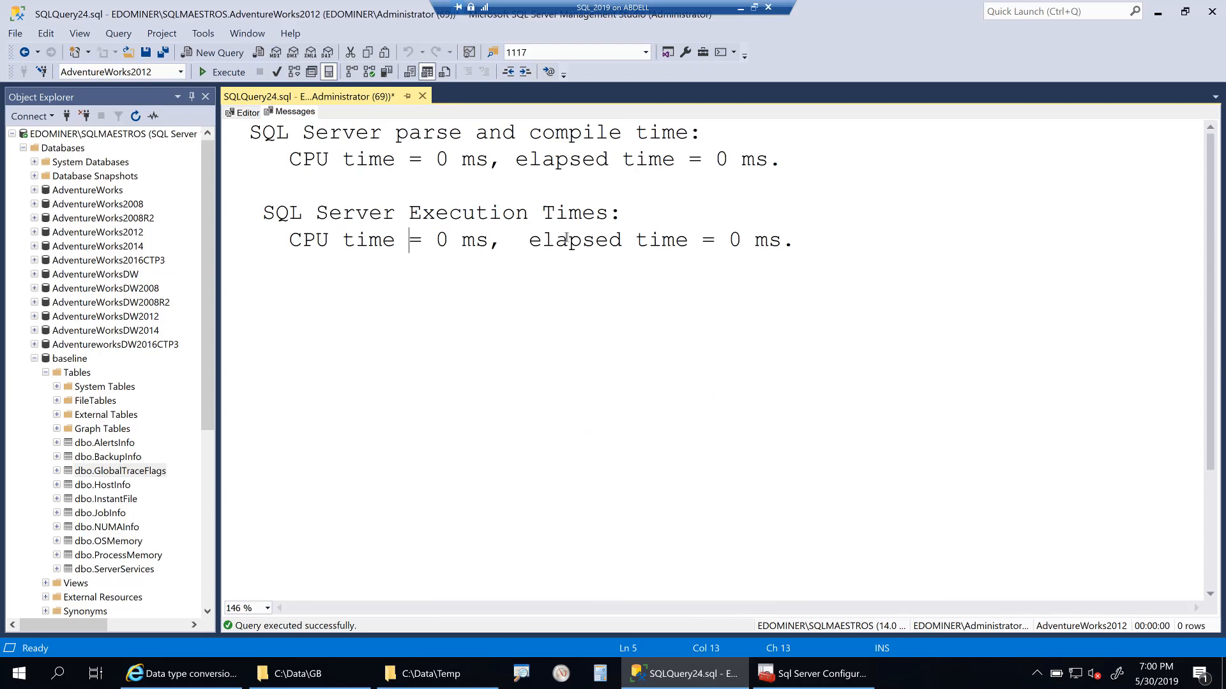
Return to the query editor and review the Sales.Customer and Person.Person tables in the join
click(245, 112)
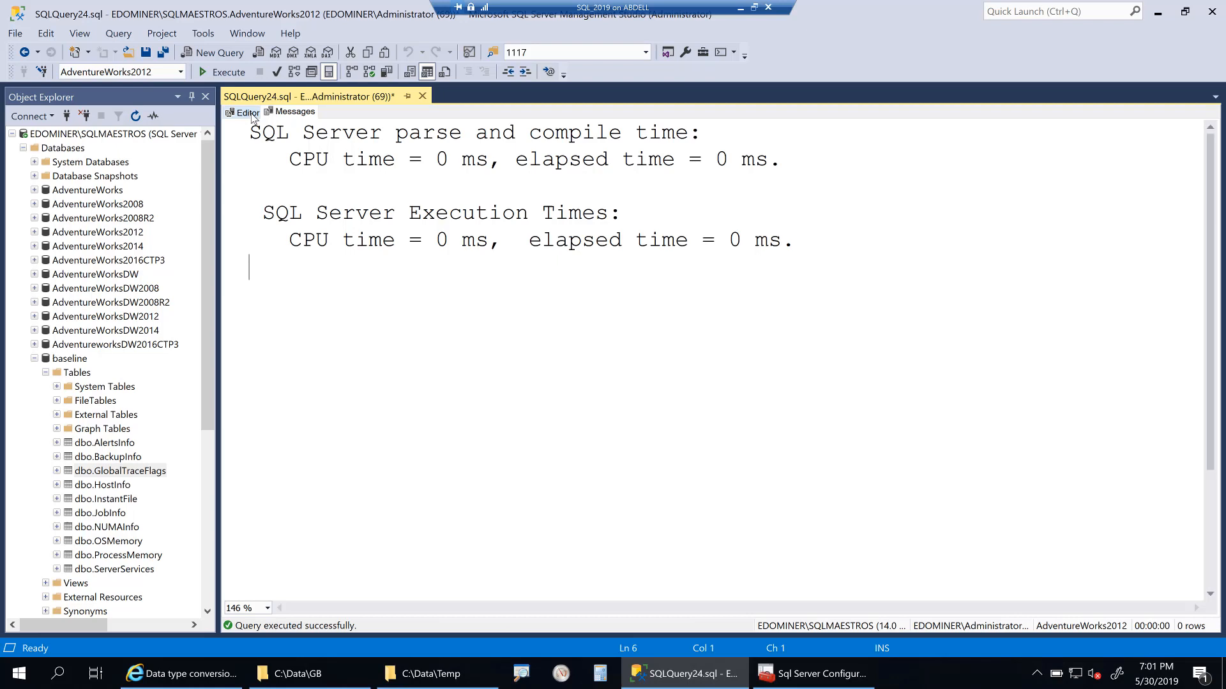
click(247, 112)
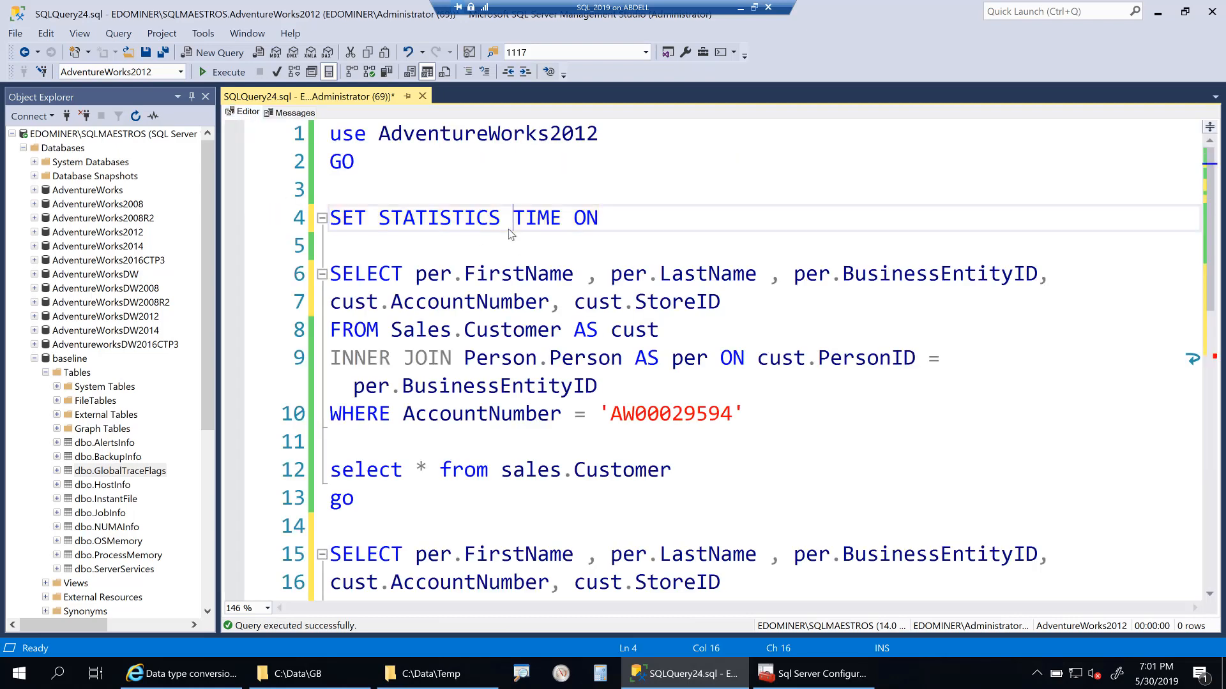
scroll(down, 3)
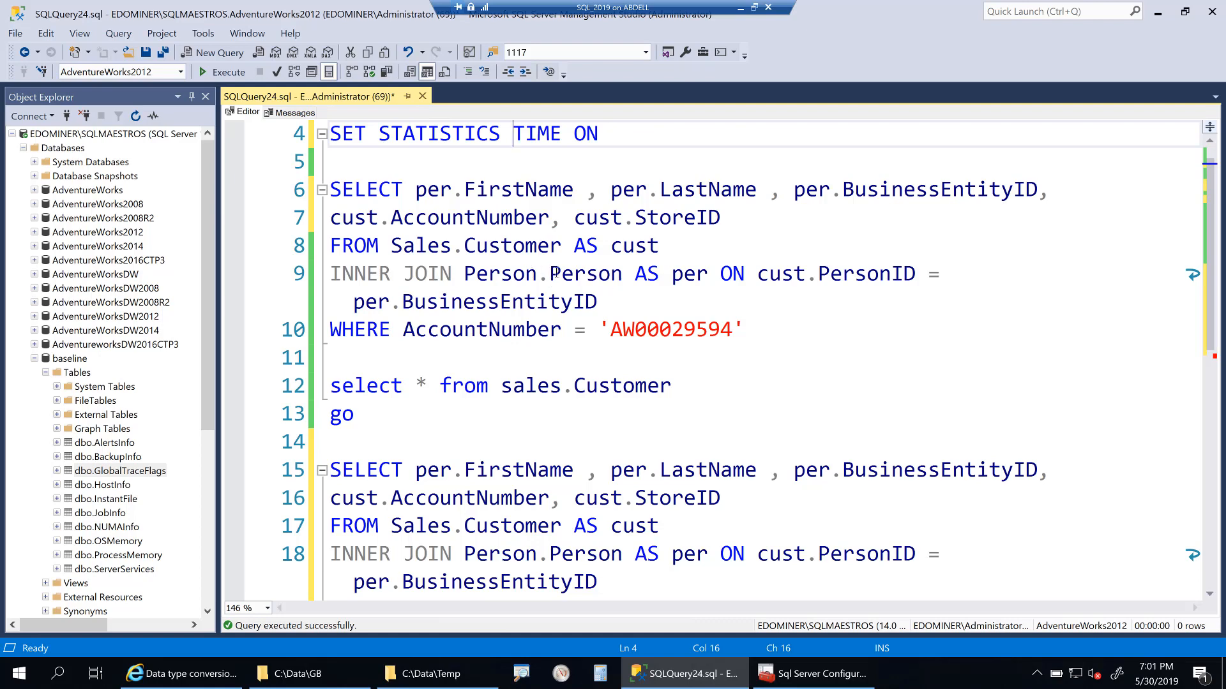
double_click(584, 274)
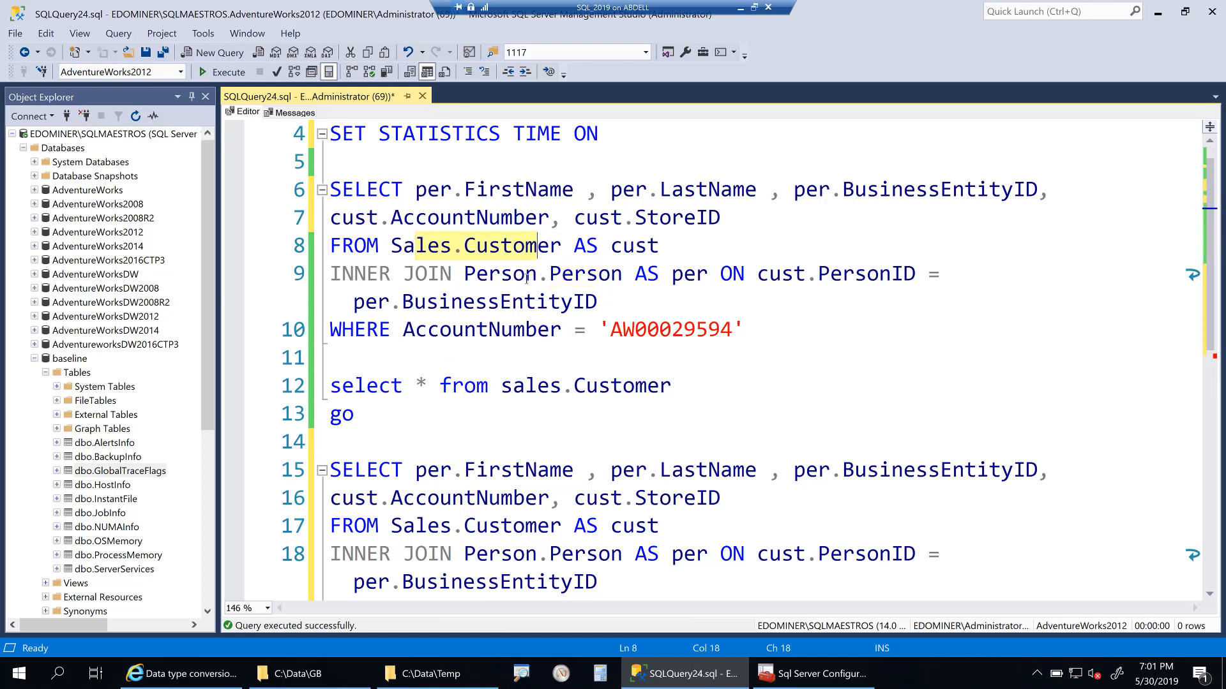
click(547, 273)
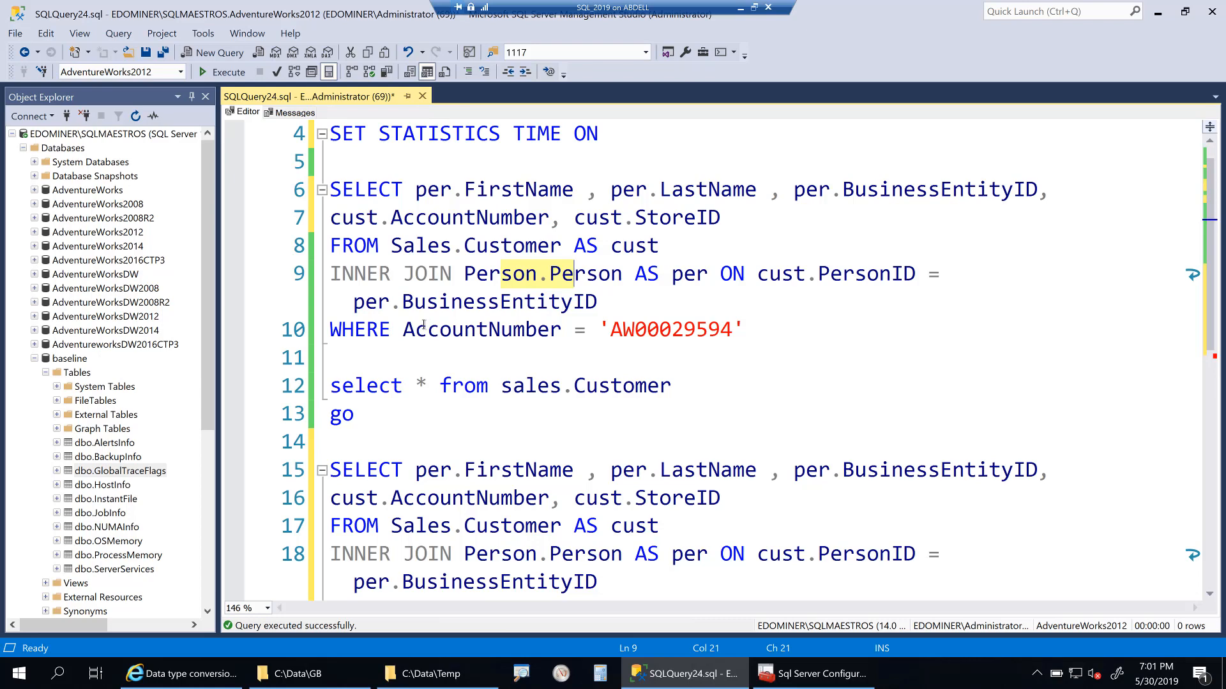
double_click(480, 329)
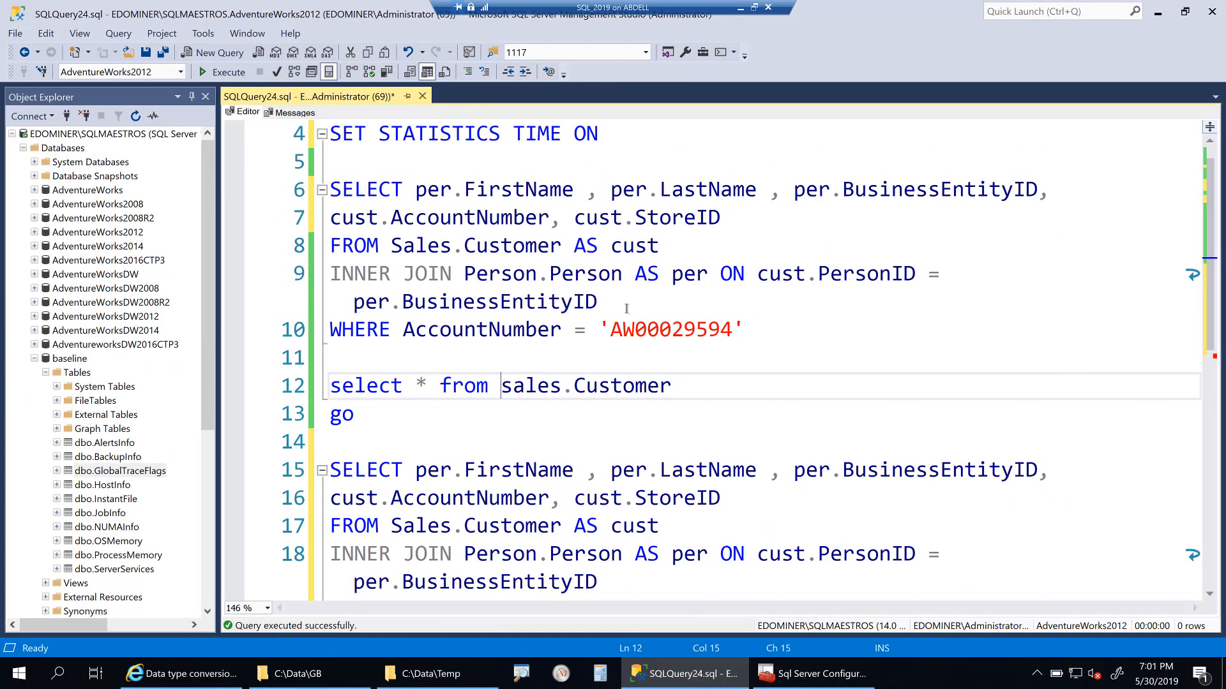
click(742, 329)
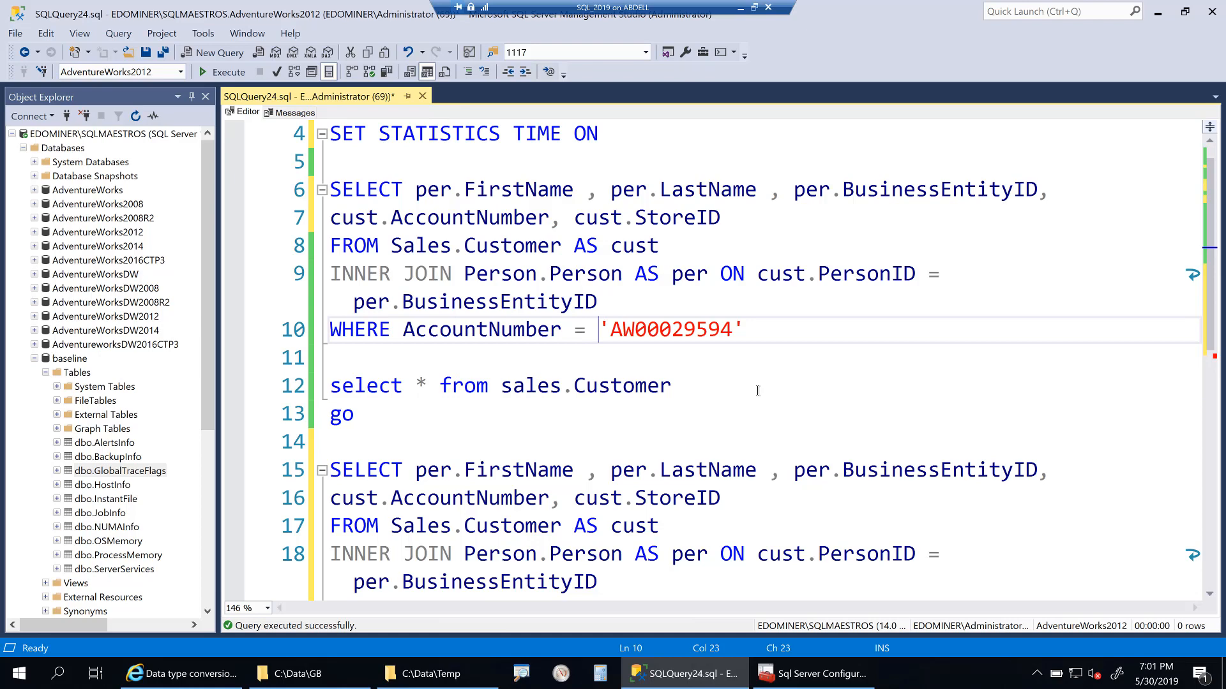
Prefix the account number filter with N so it reads N'AW00029594'
text(N)
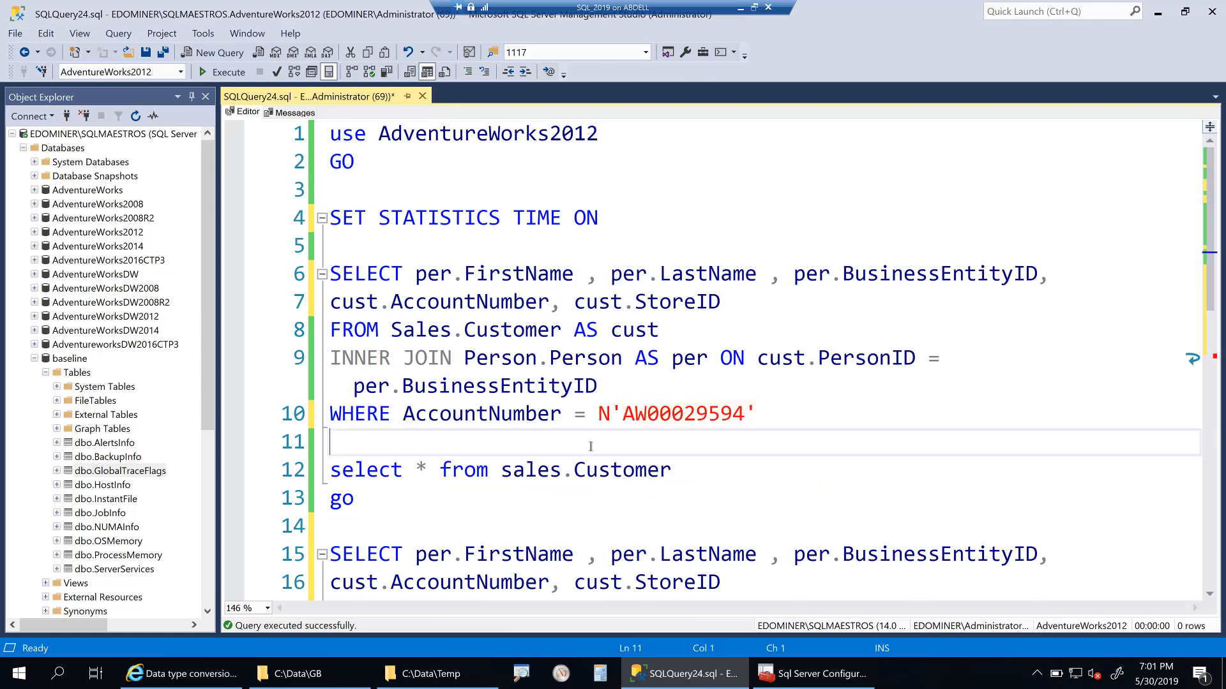
mouse_move(670, 420)
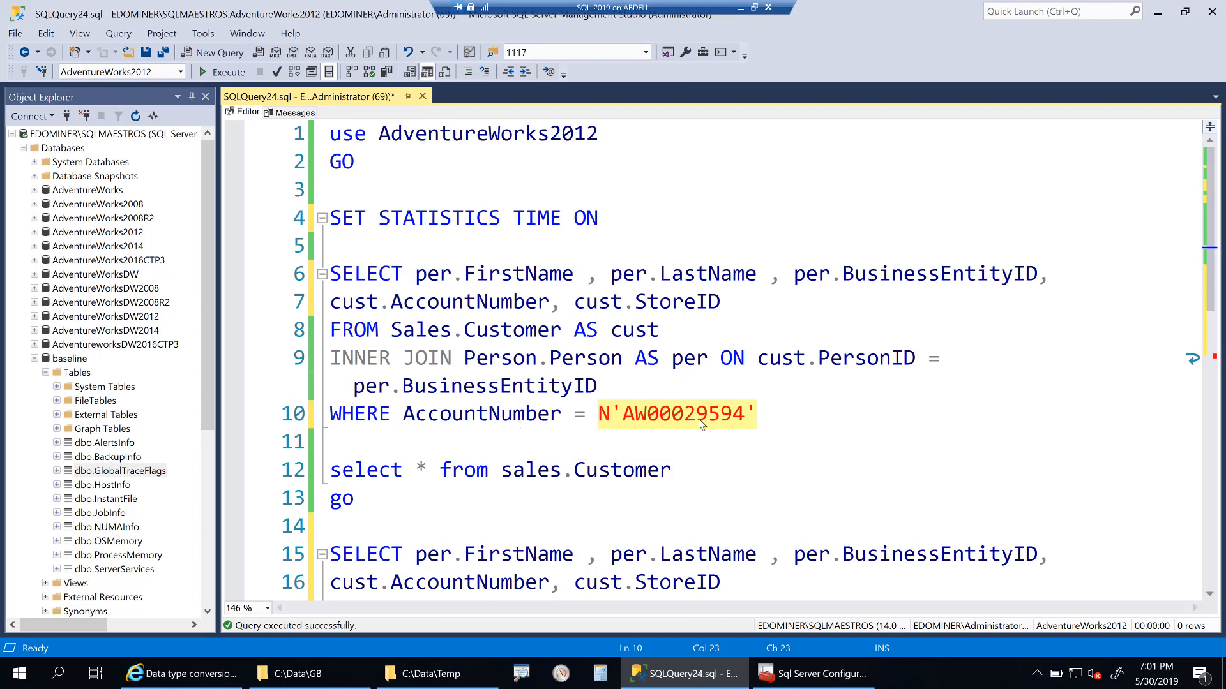
click(670, 442)
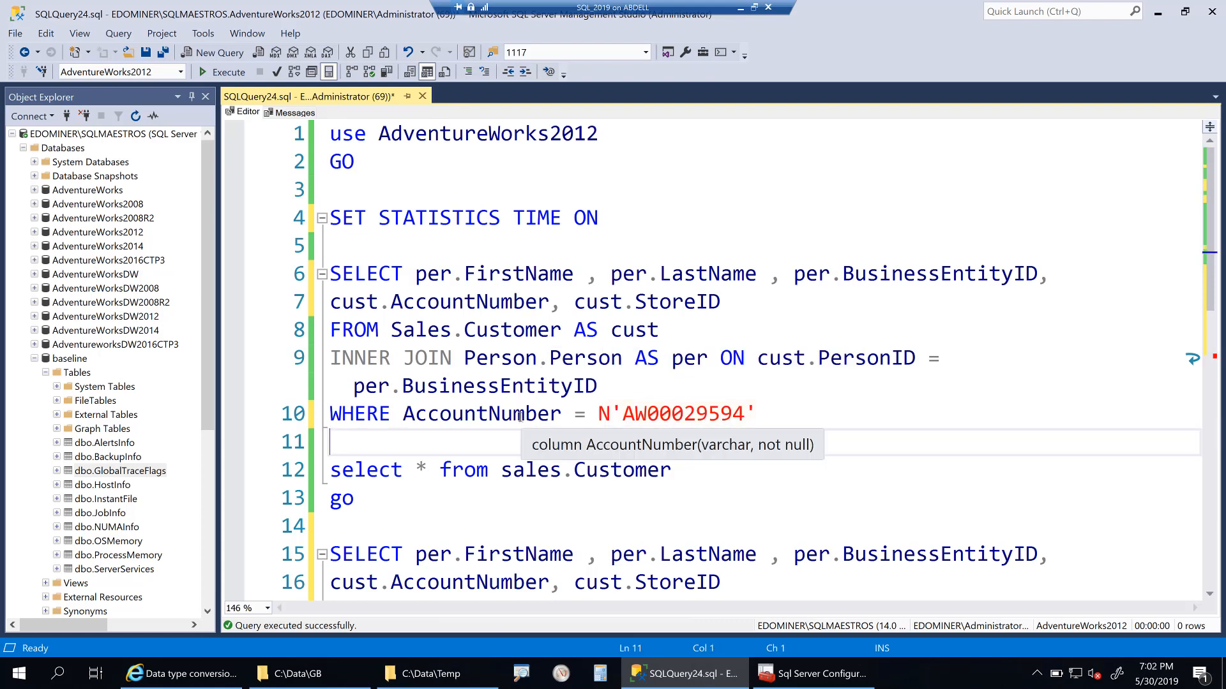
scroll(down, 3)
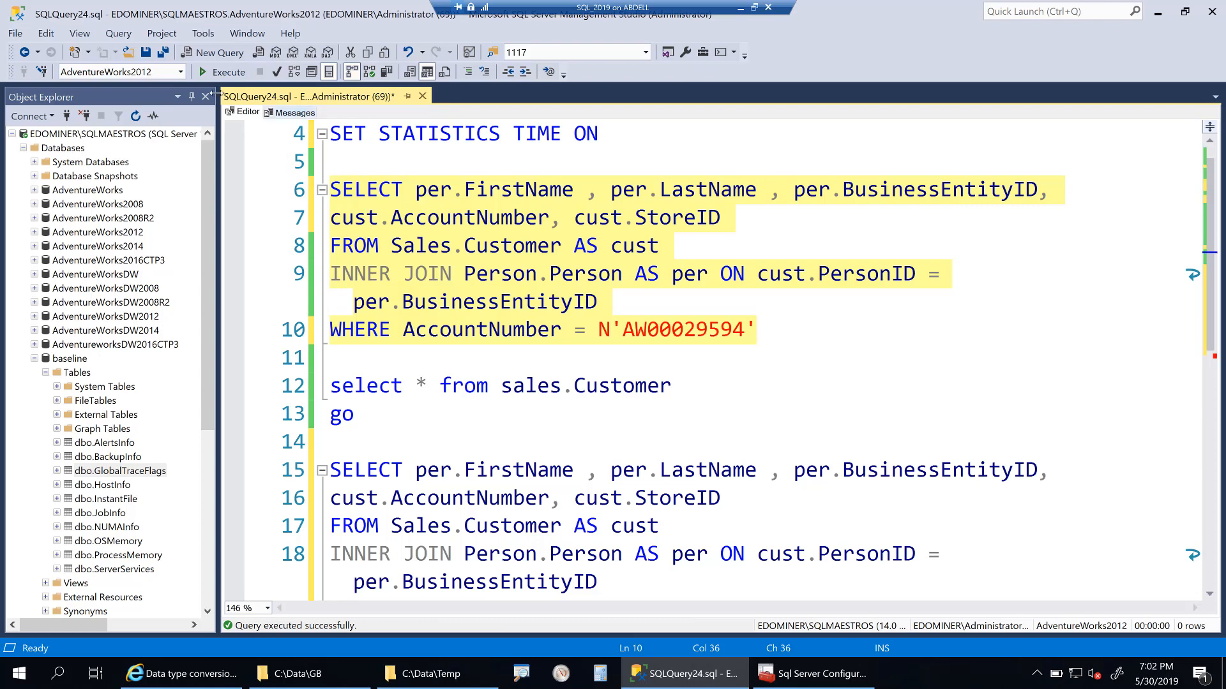
Execute the join and check Messages timings: 94 ms CPU, 146 ms elapsed
click(221, 72)
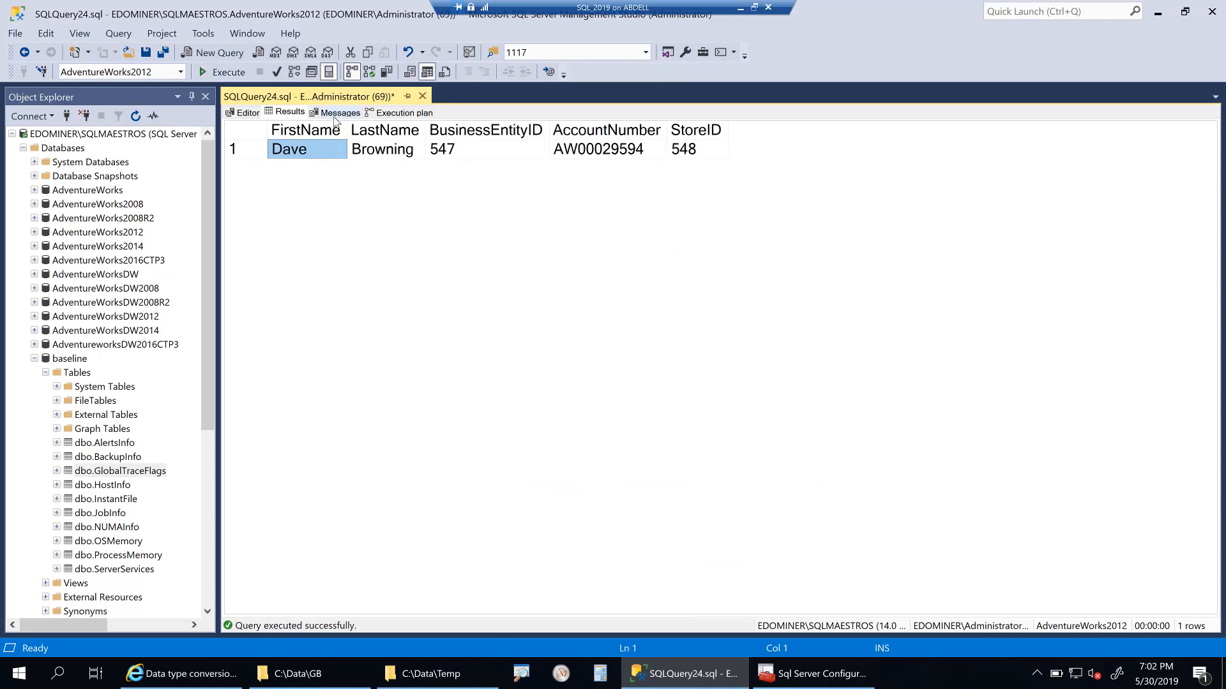
click(338, 112)
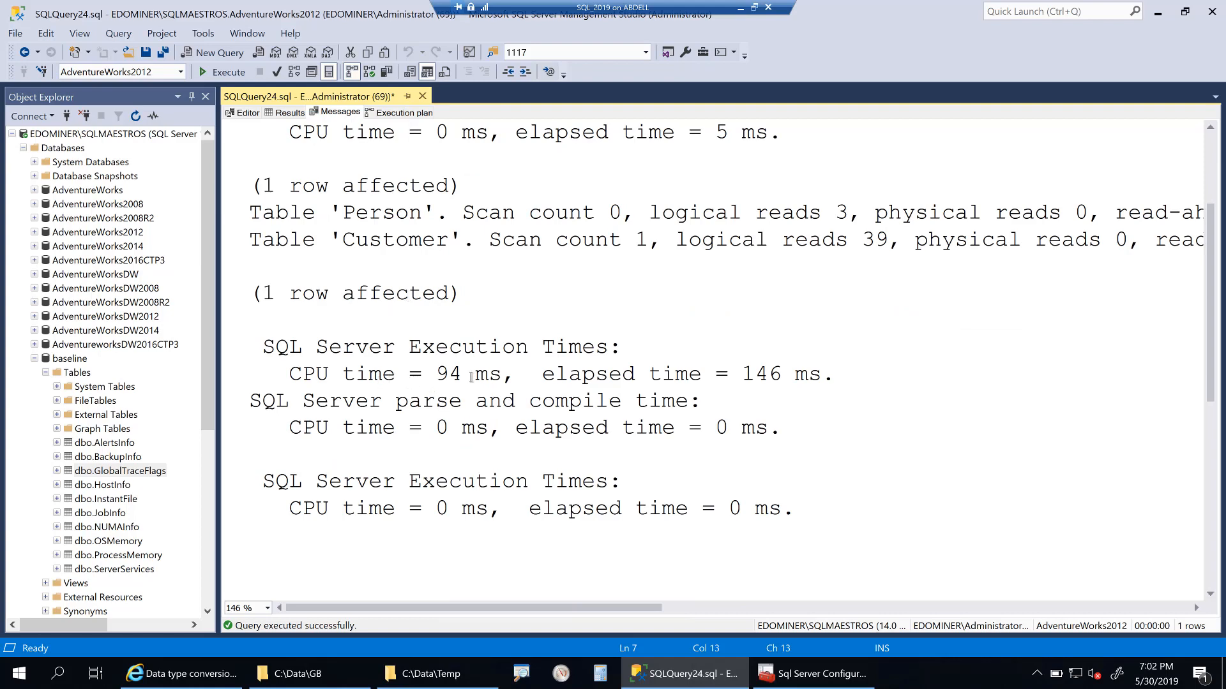
double_click(446, 374)
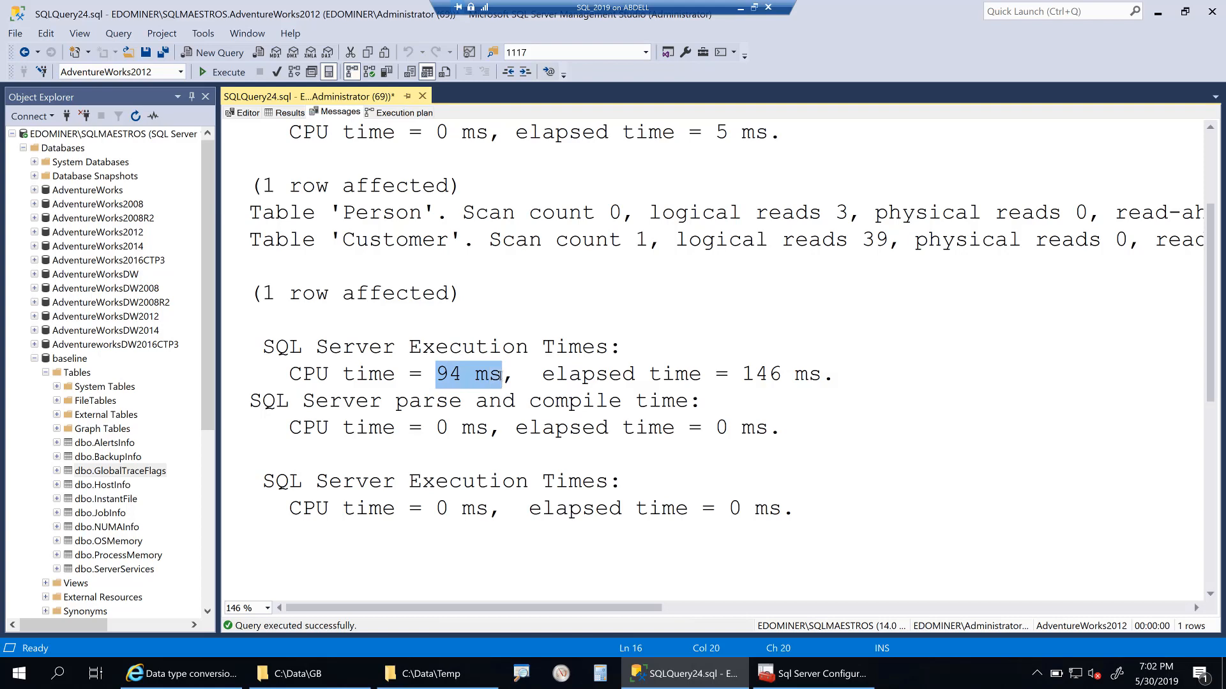
mouse_move(486, 392)
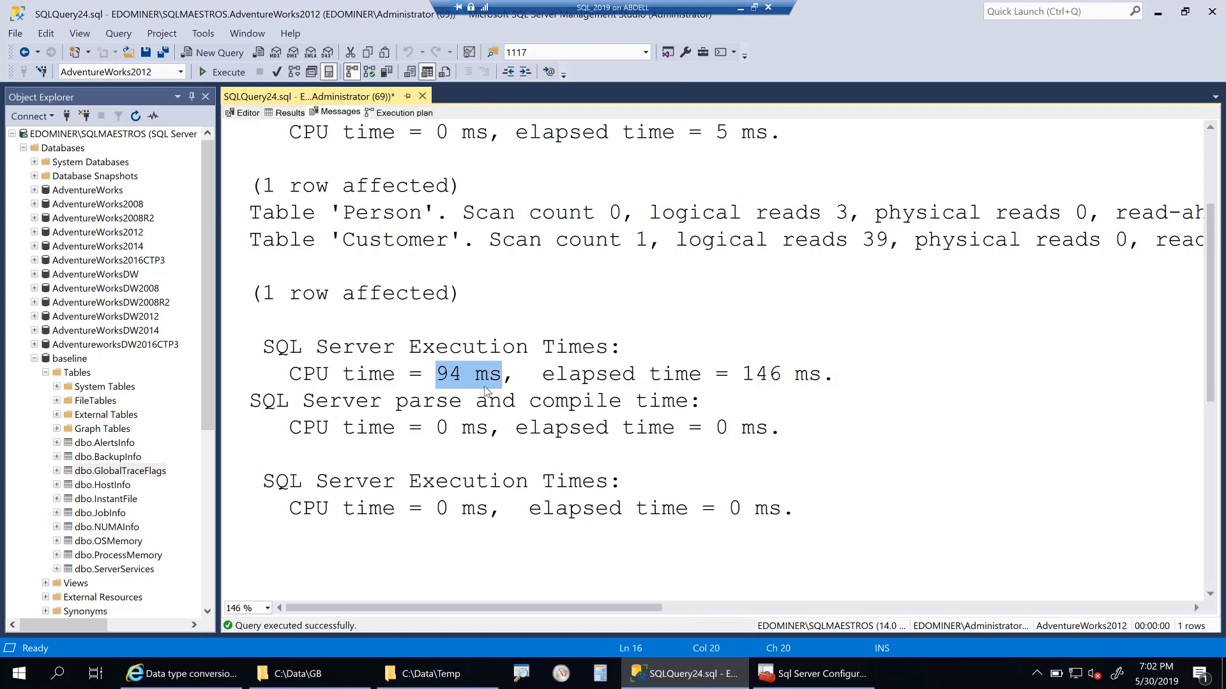
click(431, 374)
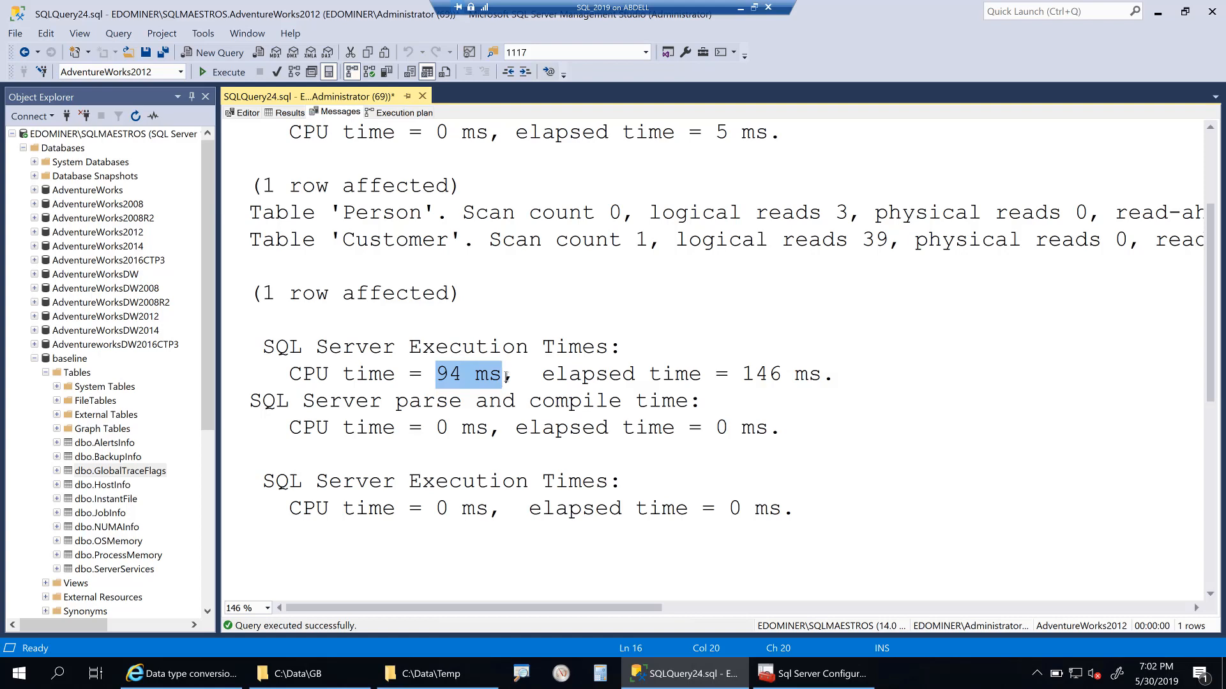
mouse_move(467, 377)
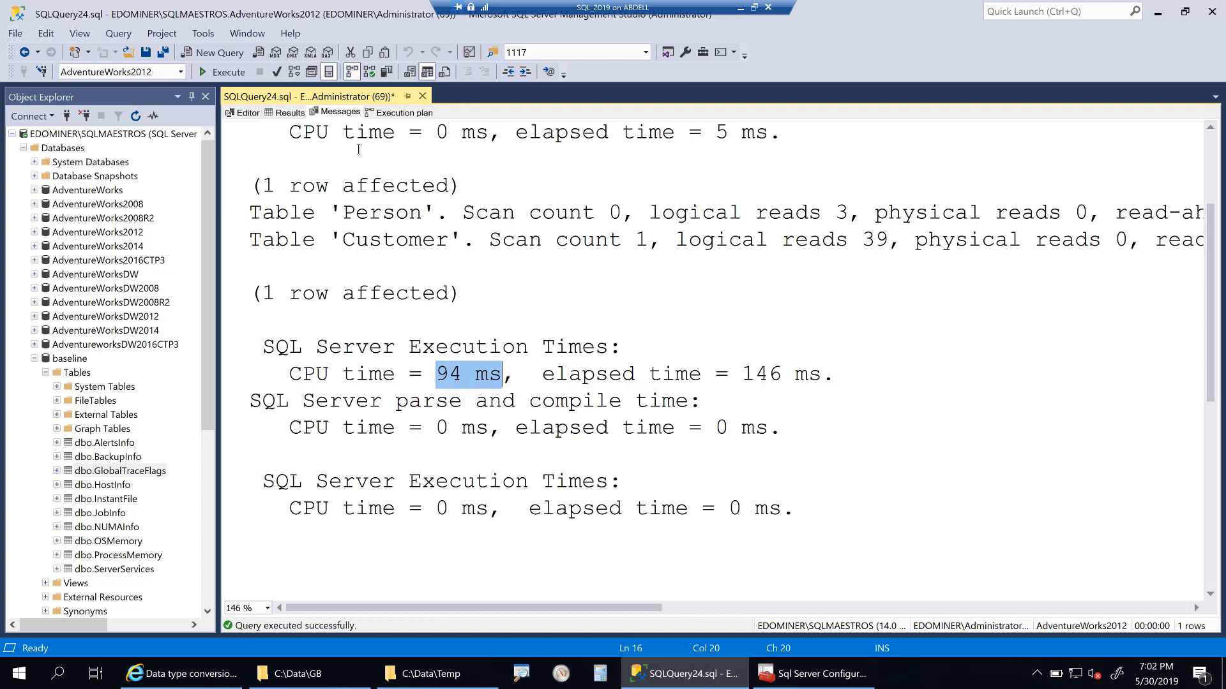
click(402, 111)
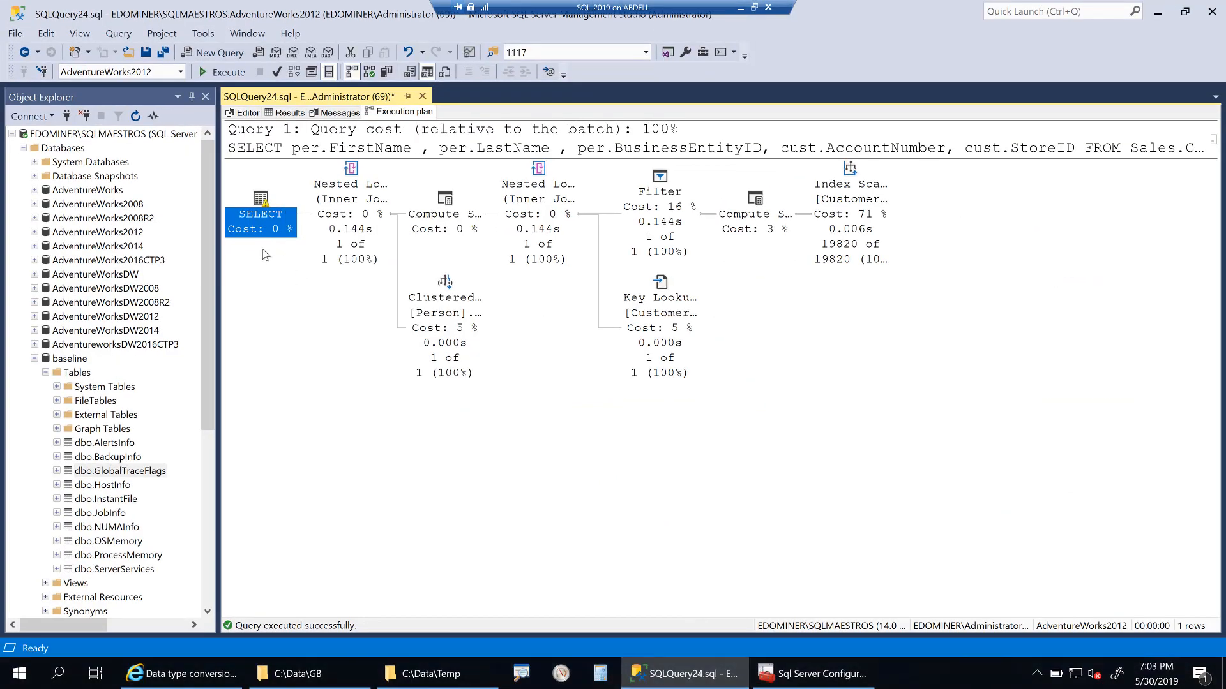
mouse_move(262, 198)
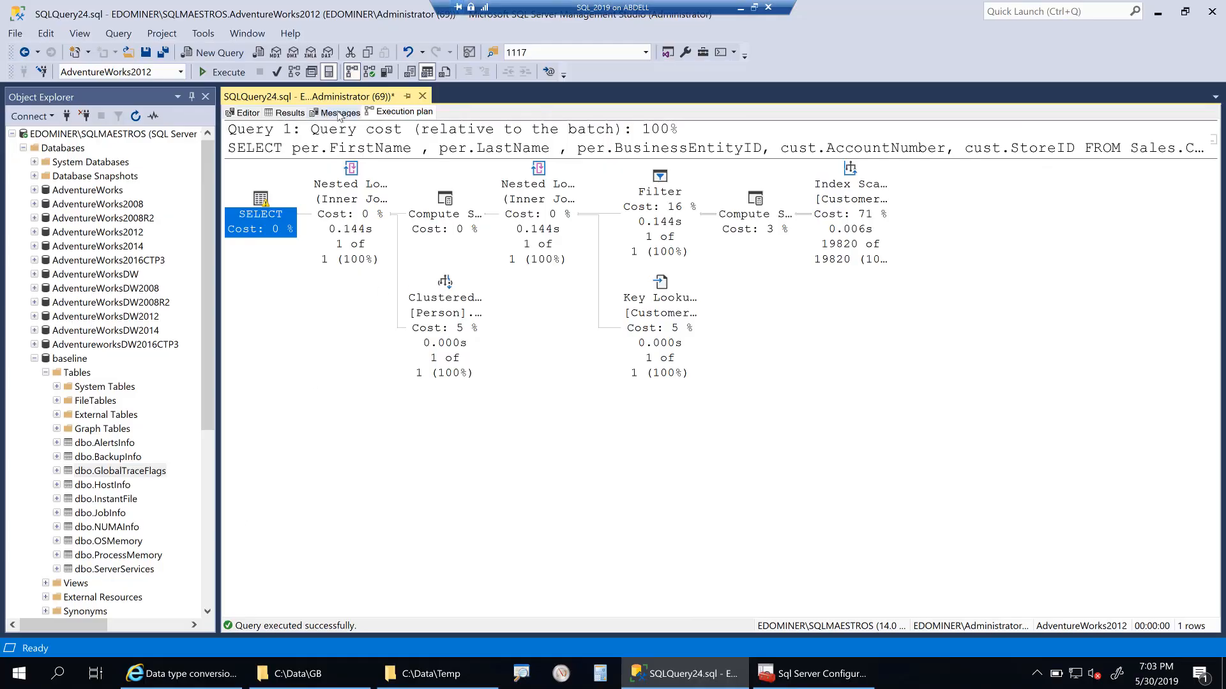
click(337, 112)
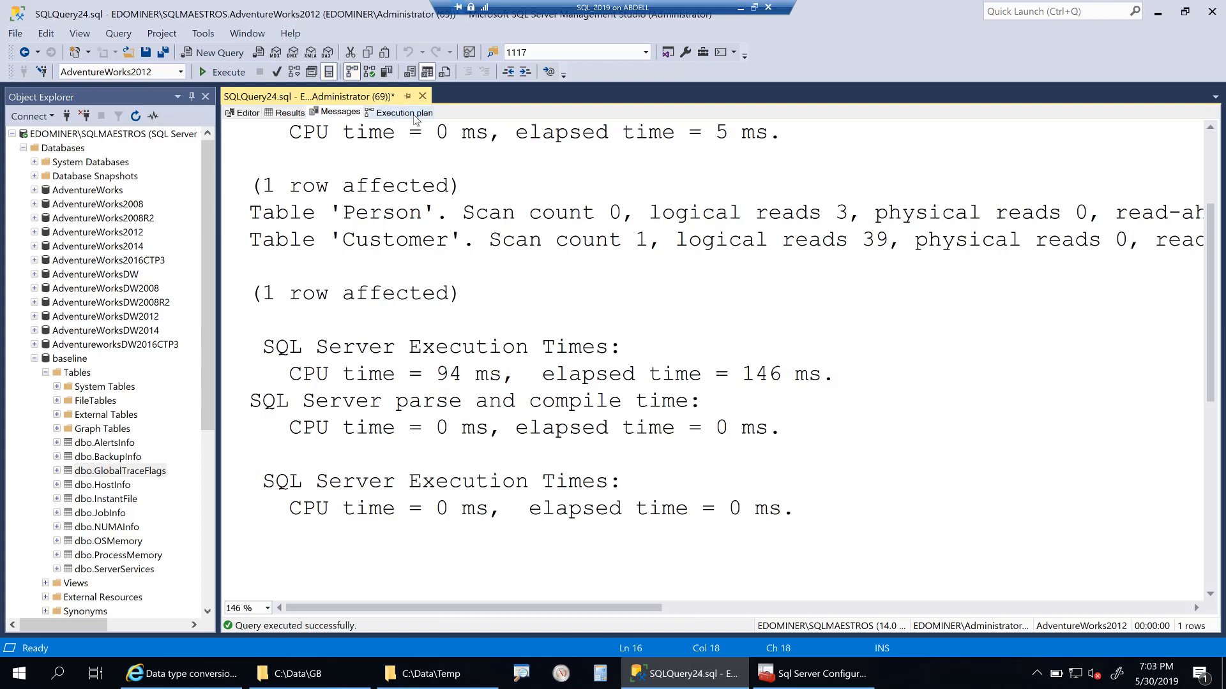
Delete the N prefix in the editor, leaving the filter as 'AW00029594'
click(247, 112)
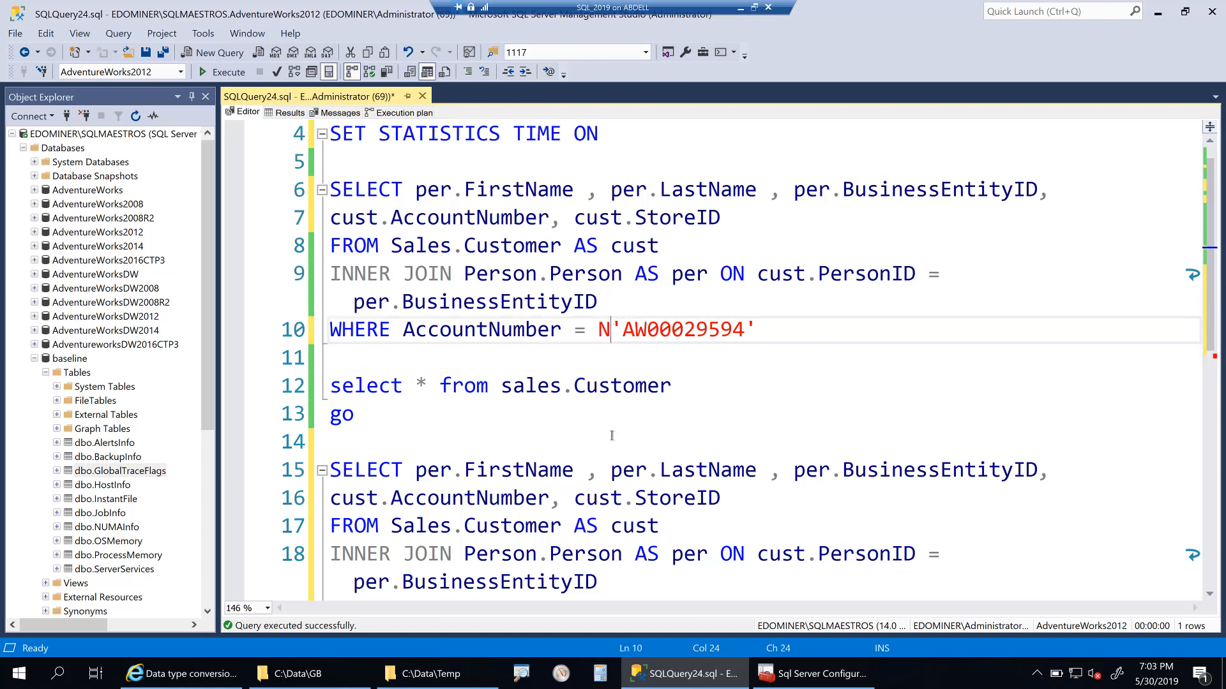
click(759, 329)
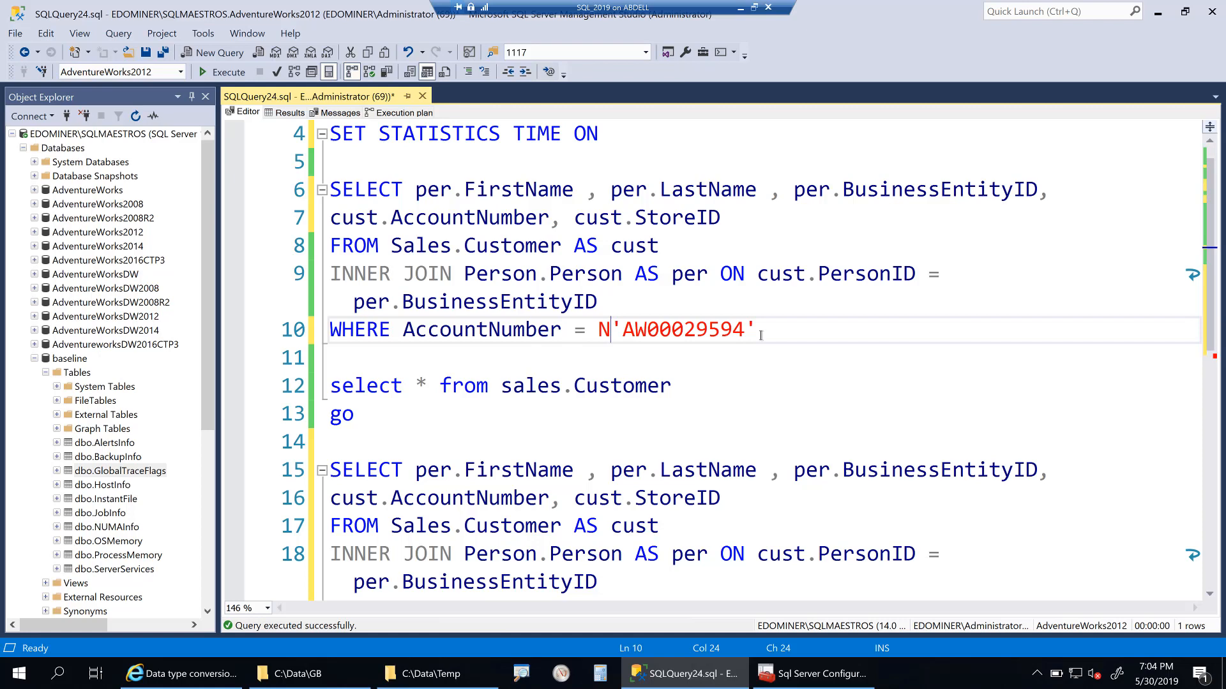
drag(762, 330, 617, 329)
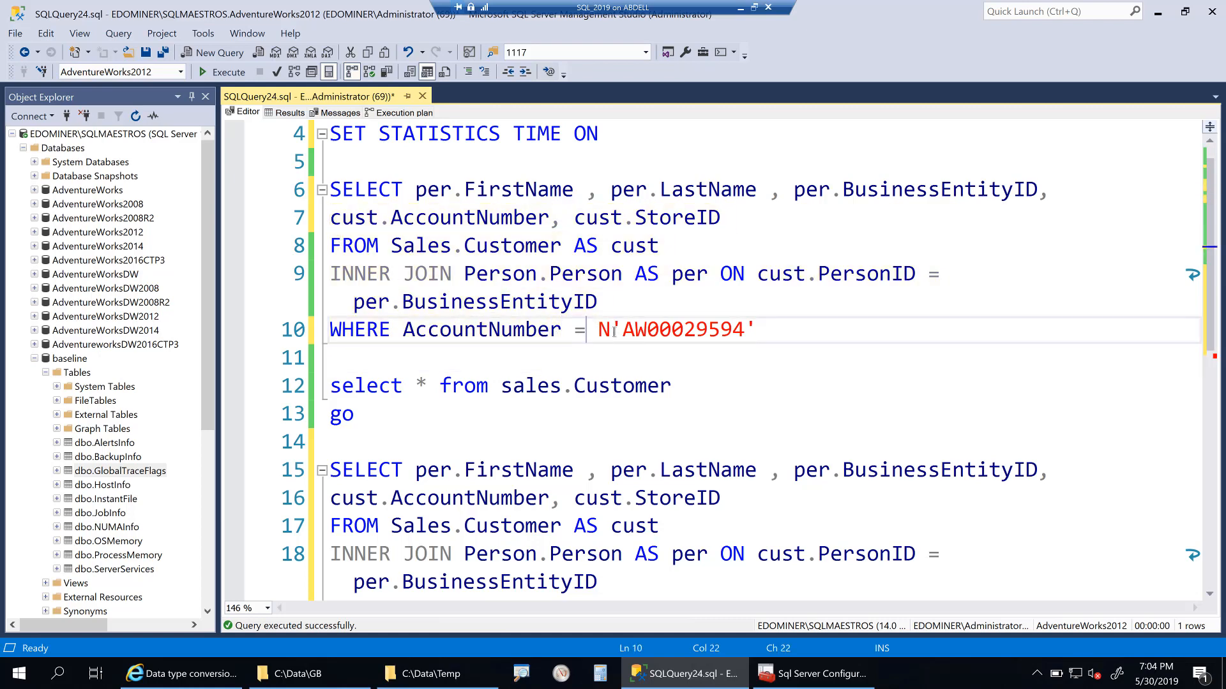
key(Backspace)
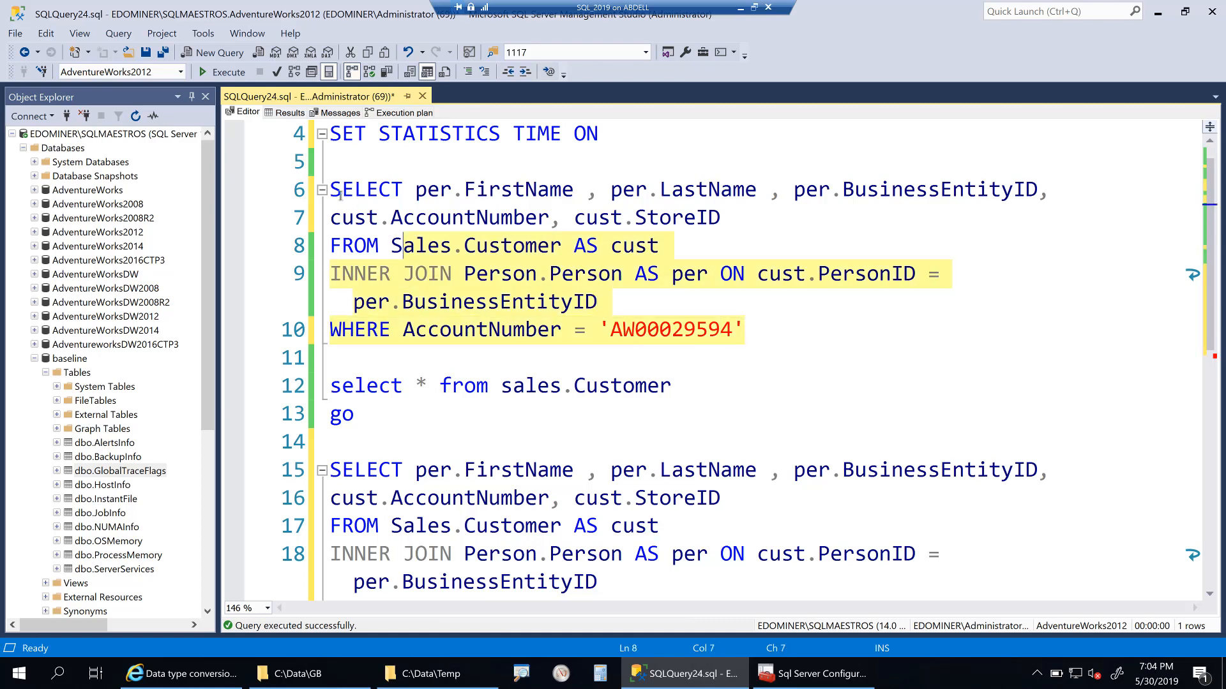
mouse_move(228, 73)
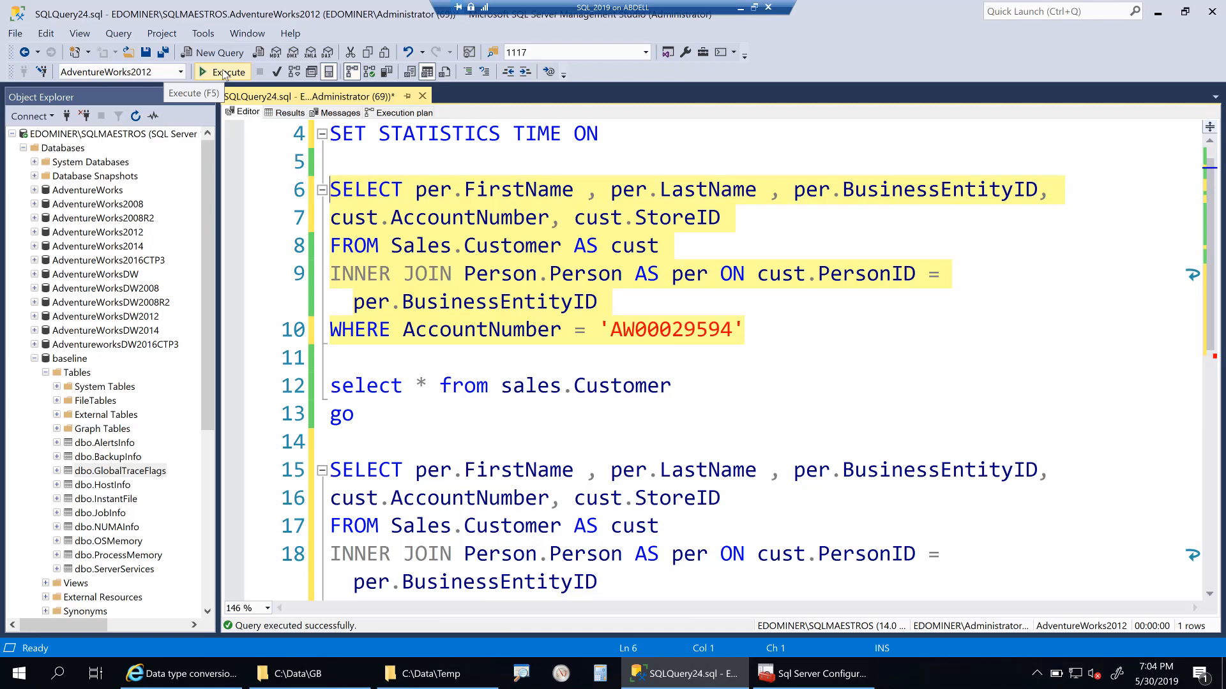
Rerun the plain-literal join, review its 0 ms statistics, and view the index-seek plan
click(229, 71)
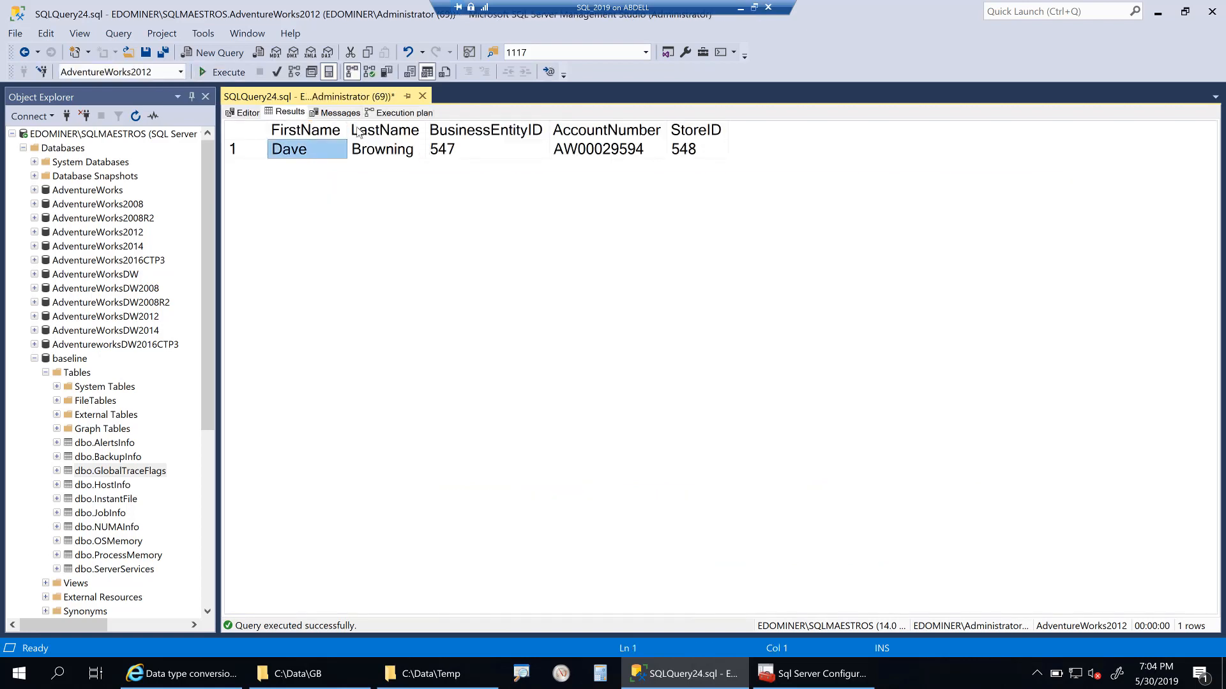
click(339, 111)
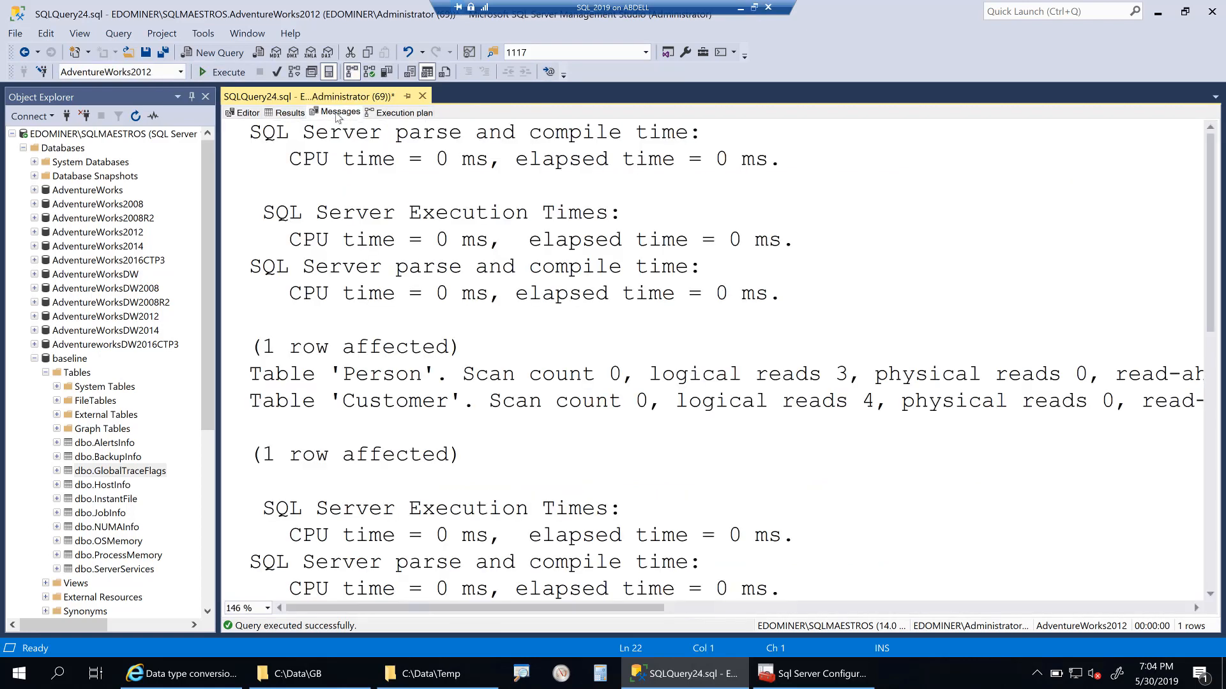
scroll(down, 3)
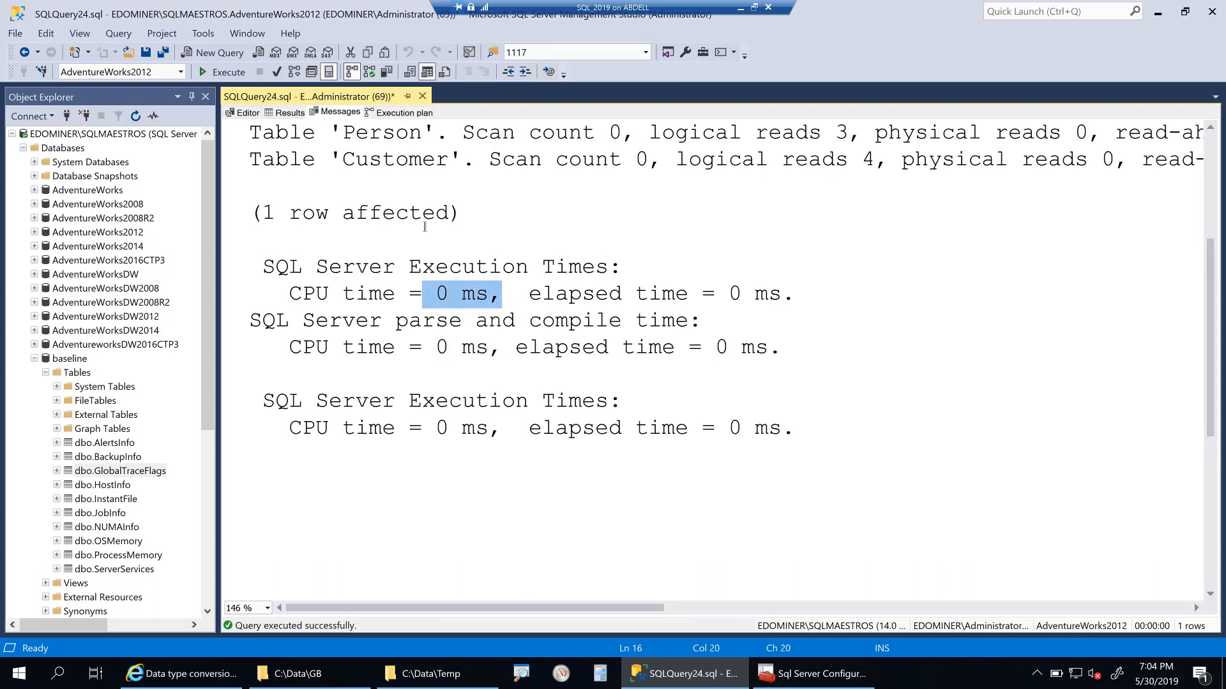
click(401, 111)
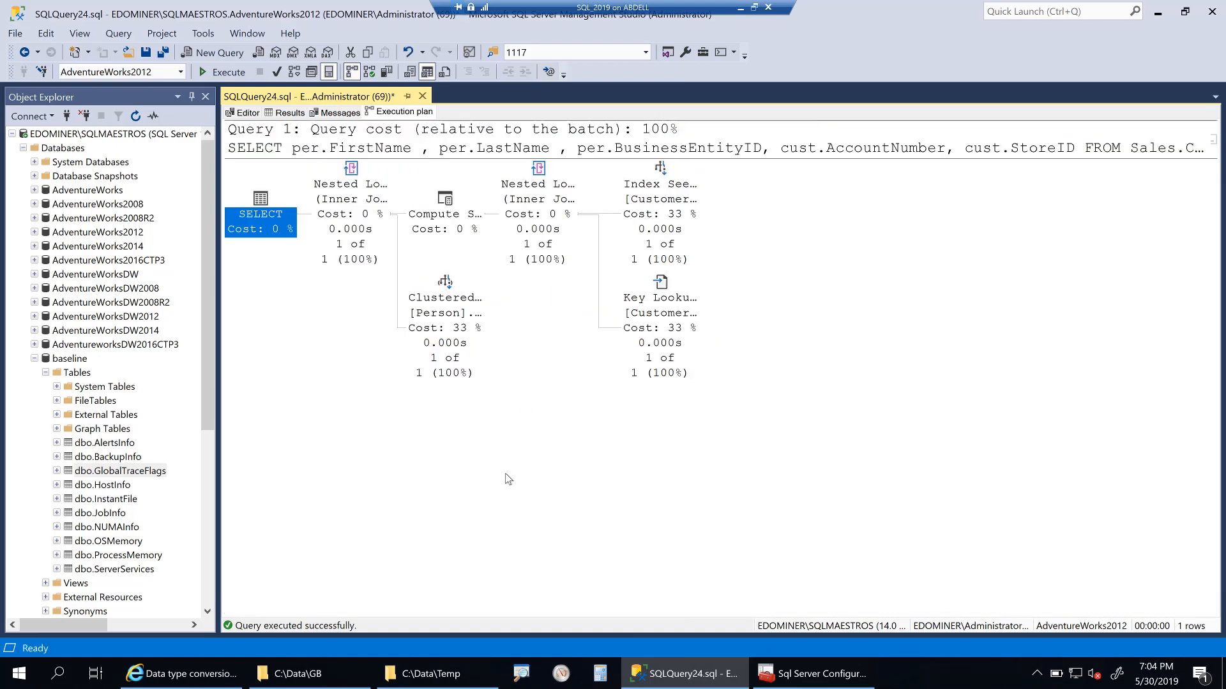
mouse_move(544, 473)
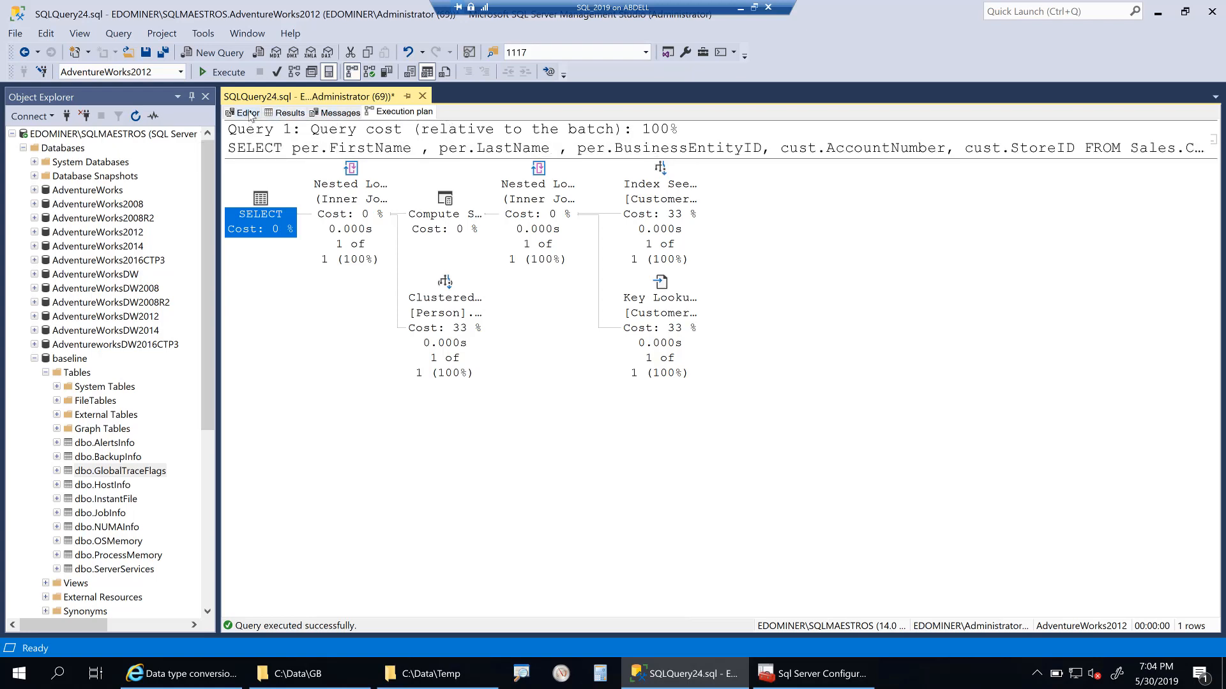
Back in the editor, select the first join query on lines 6–10
click(247, 111)
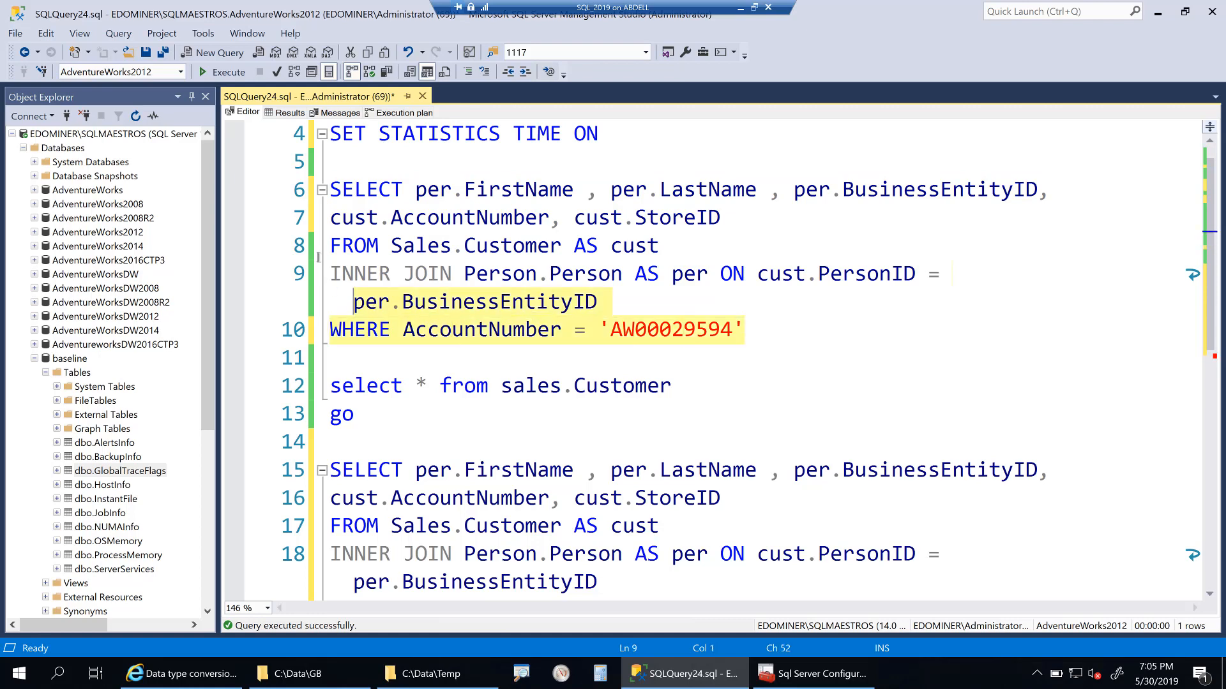
drag(330, 189, 939, 273)
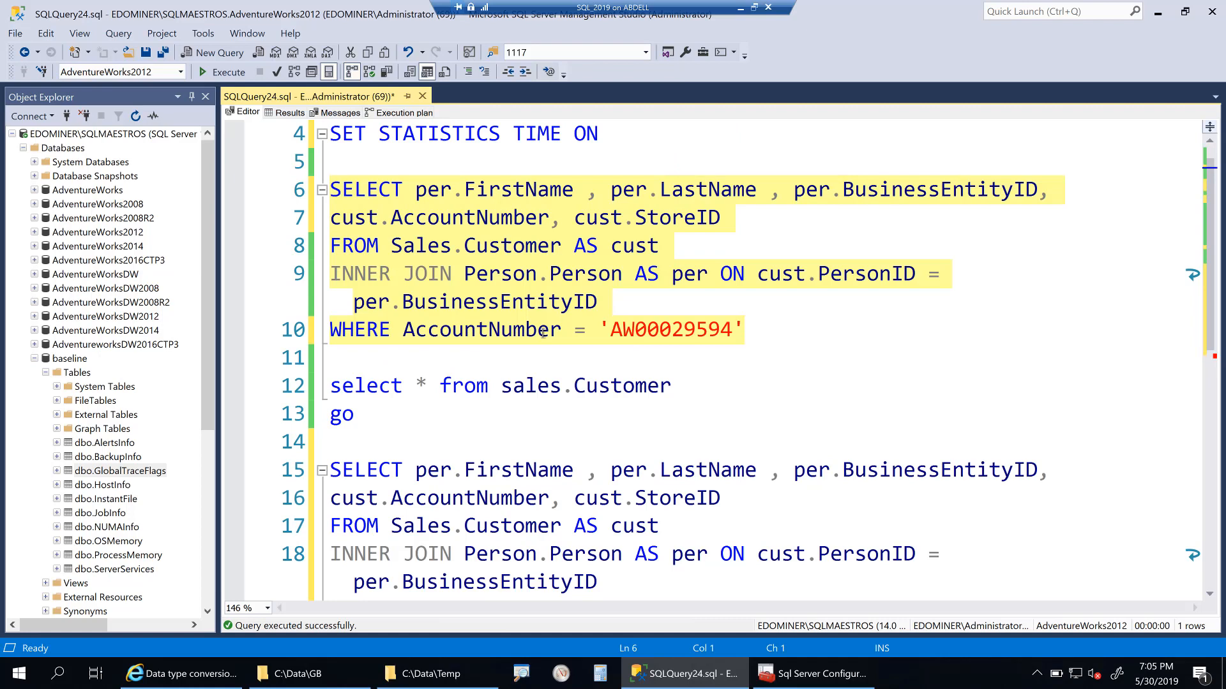
click(451, 217)
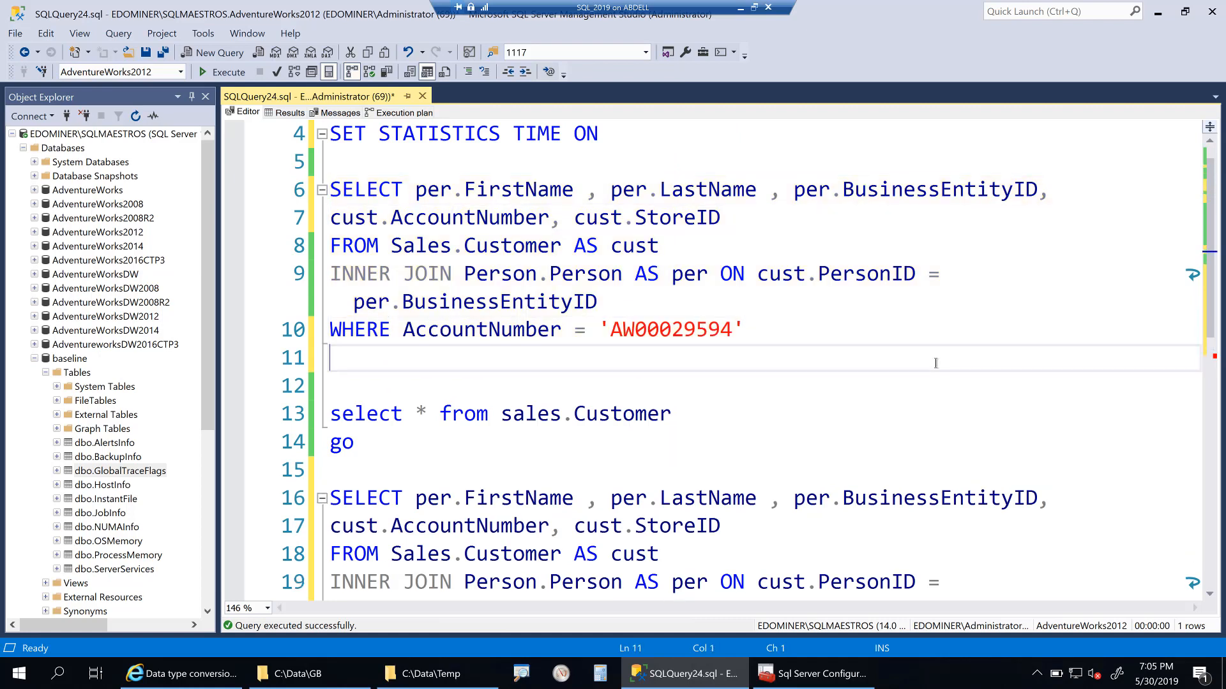
Add GO 200 after the WHERE clause and change the literal to N'AW00029594'
text(GO)
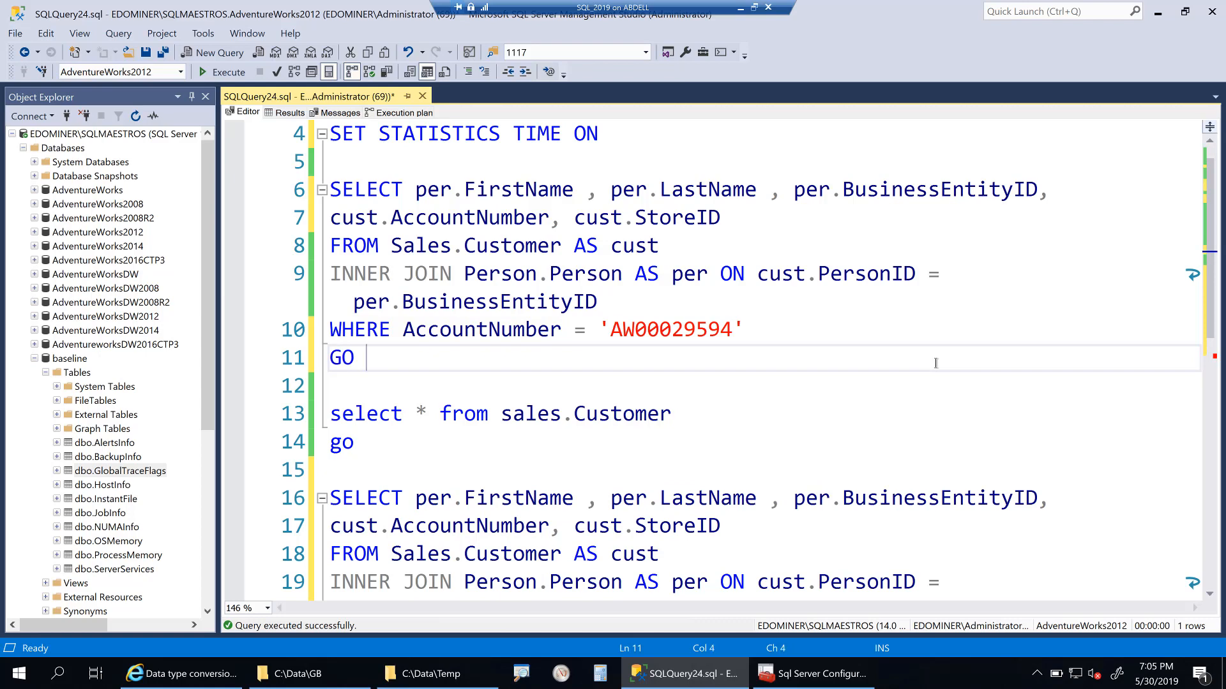
text(200)
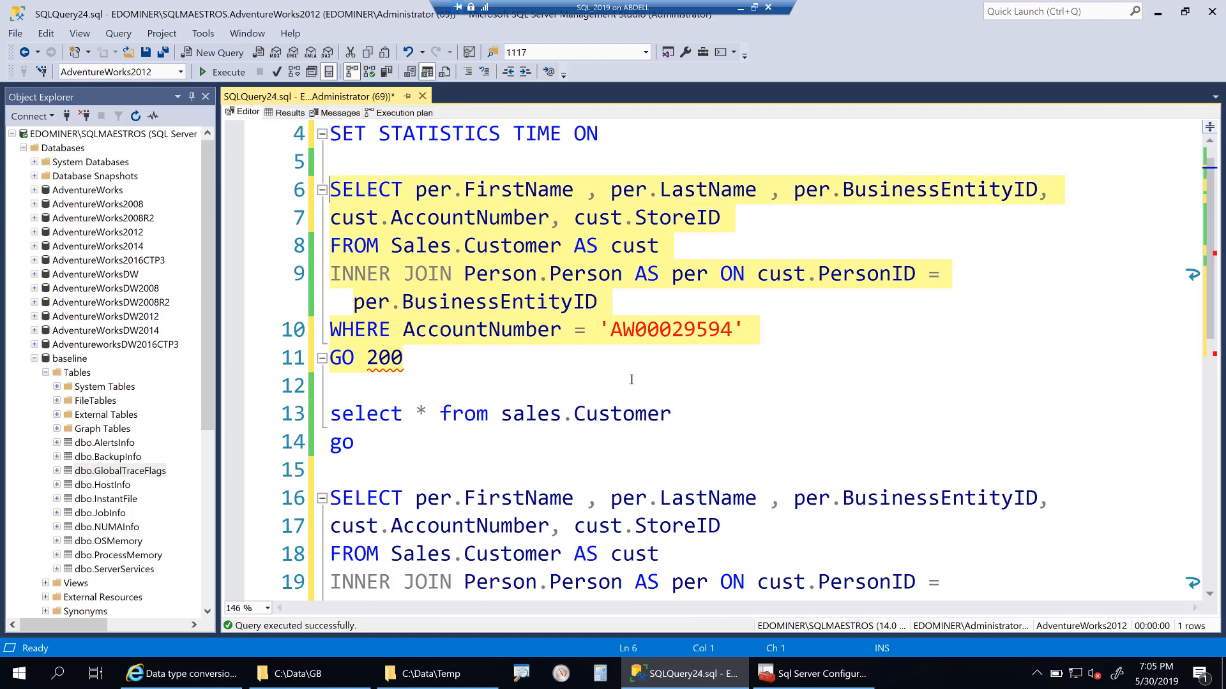
mouse_move(551, 338)
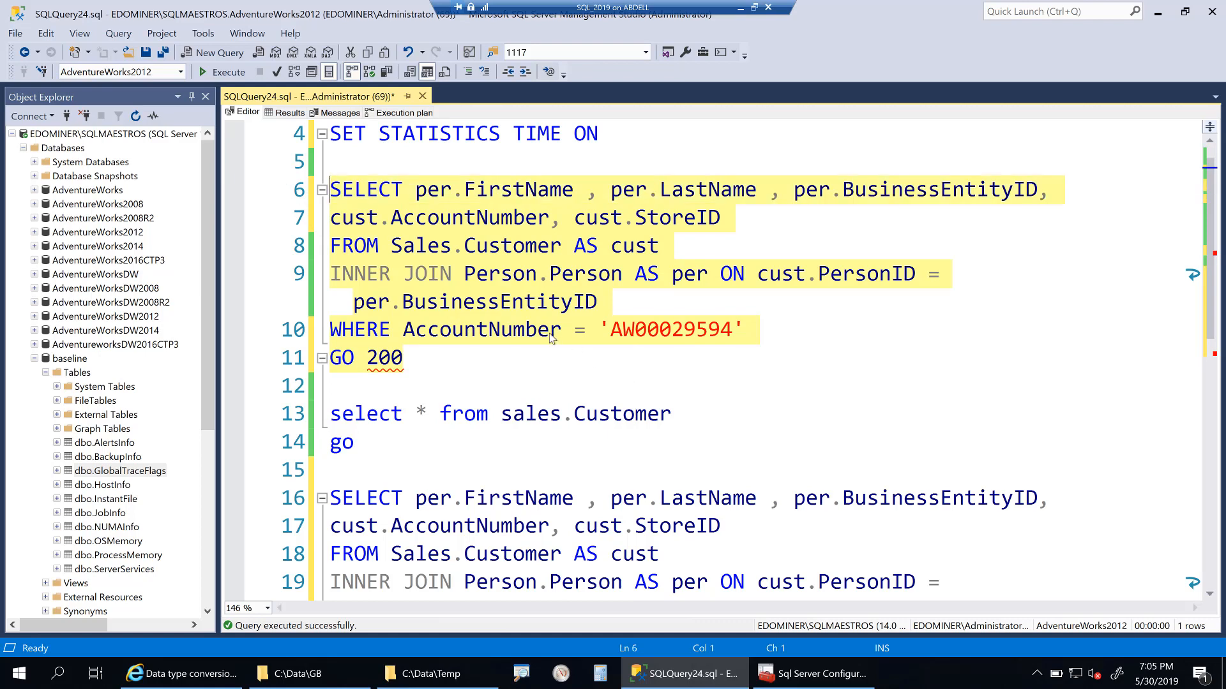
click(693, 360)
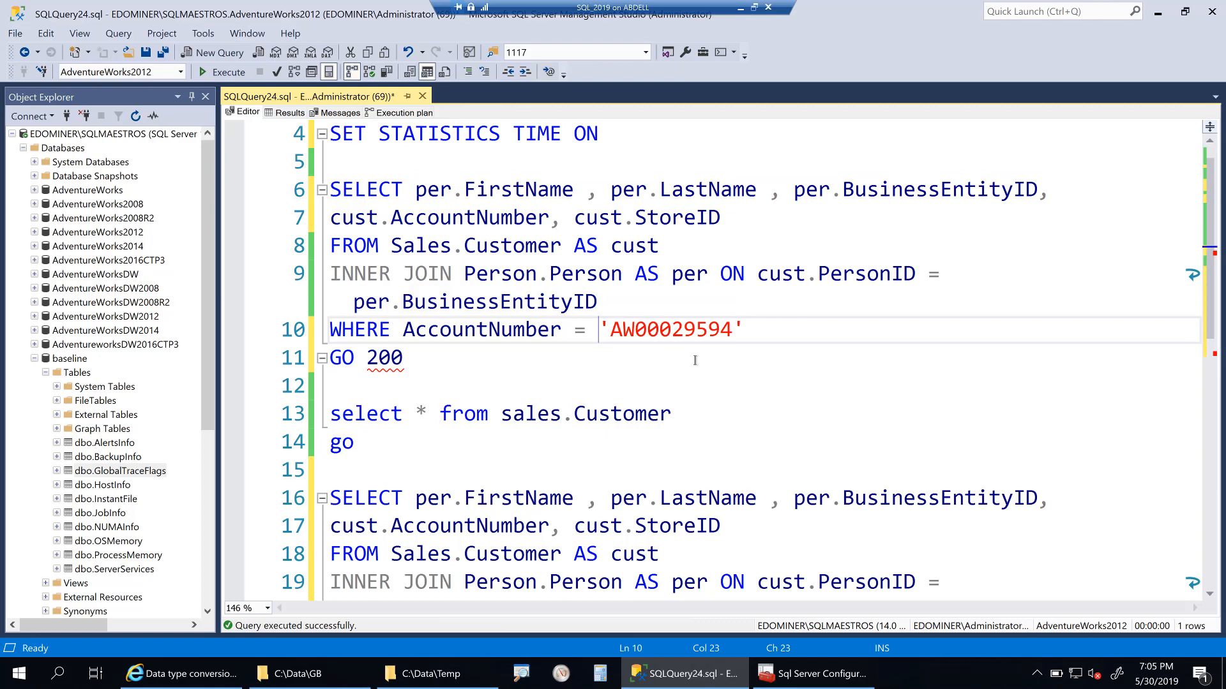
text(N)
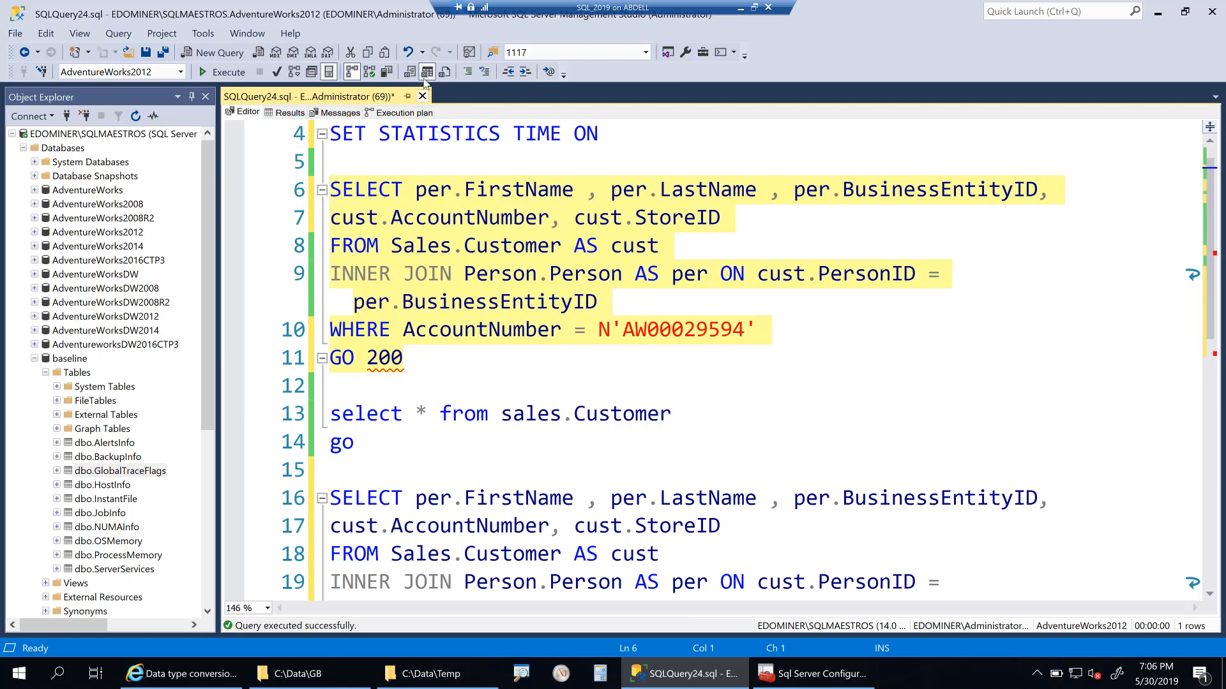
mouse_move(349, 70)
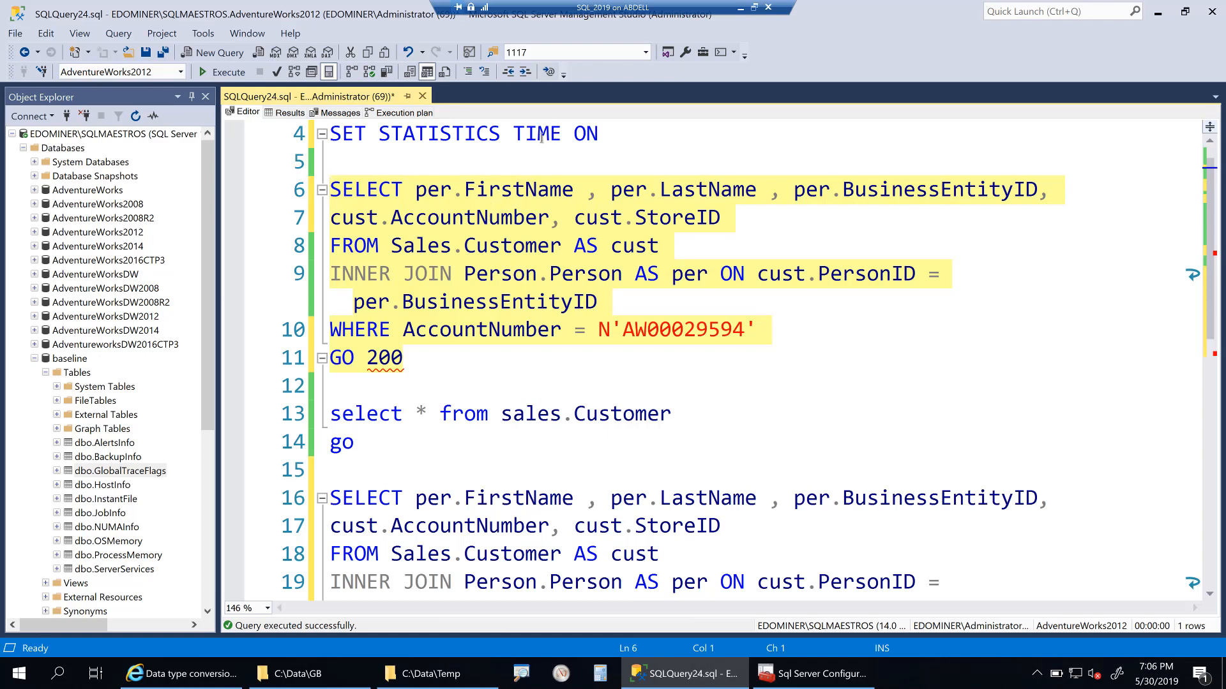
mouse_move(328, 71)
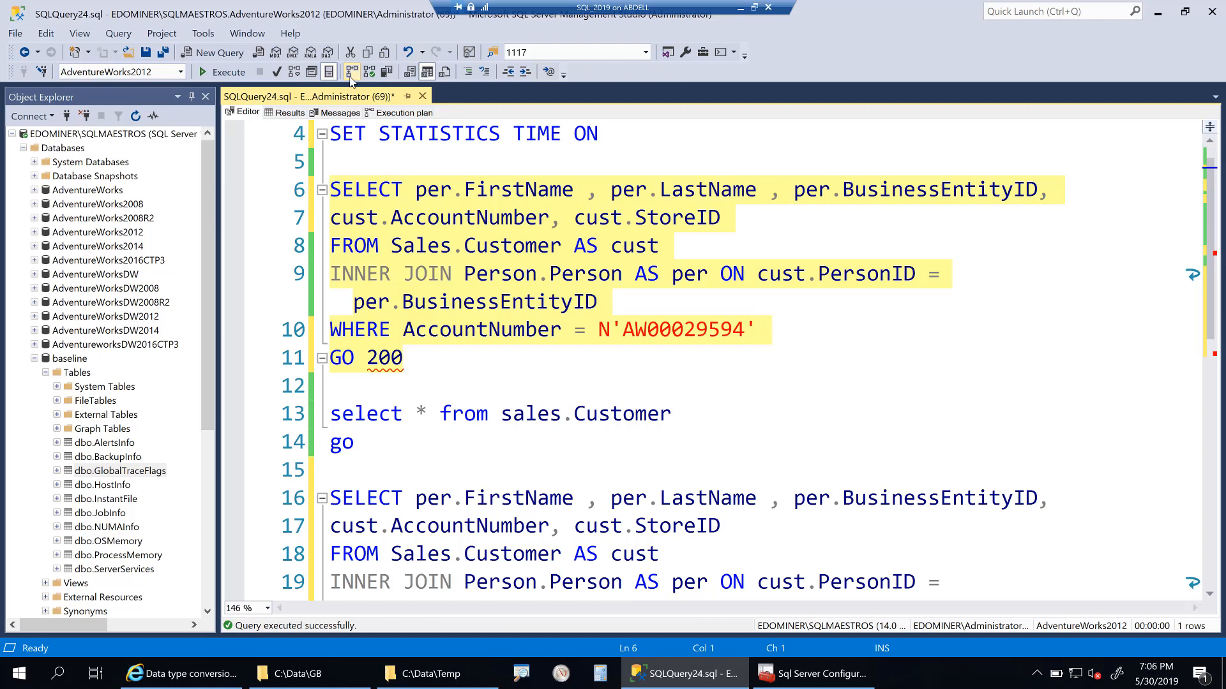
mouse_move(427, 70)
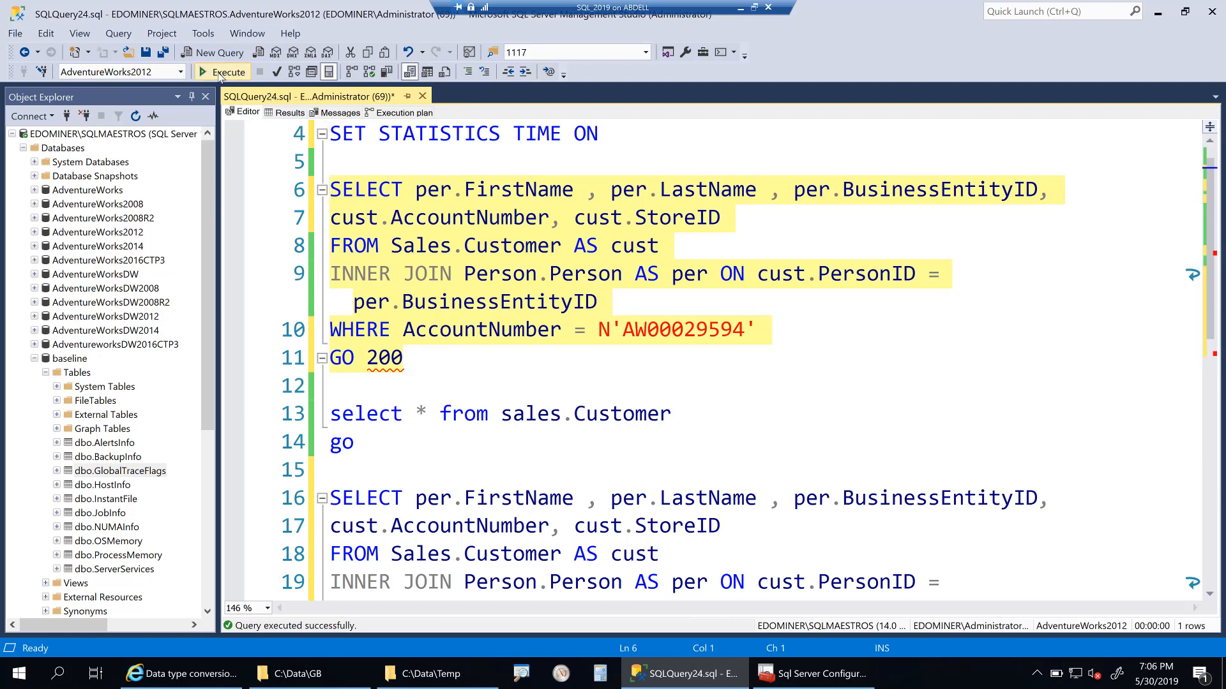
mouse_move(229, 72)
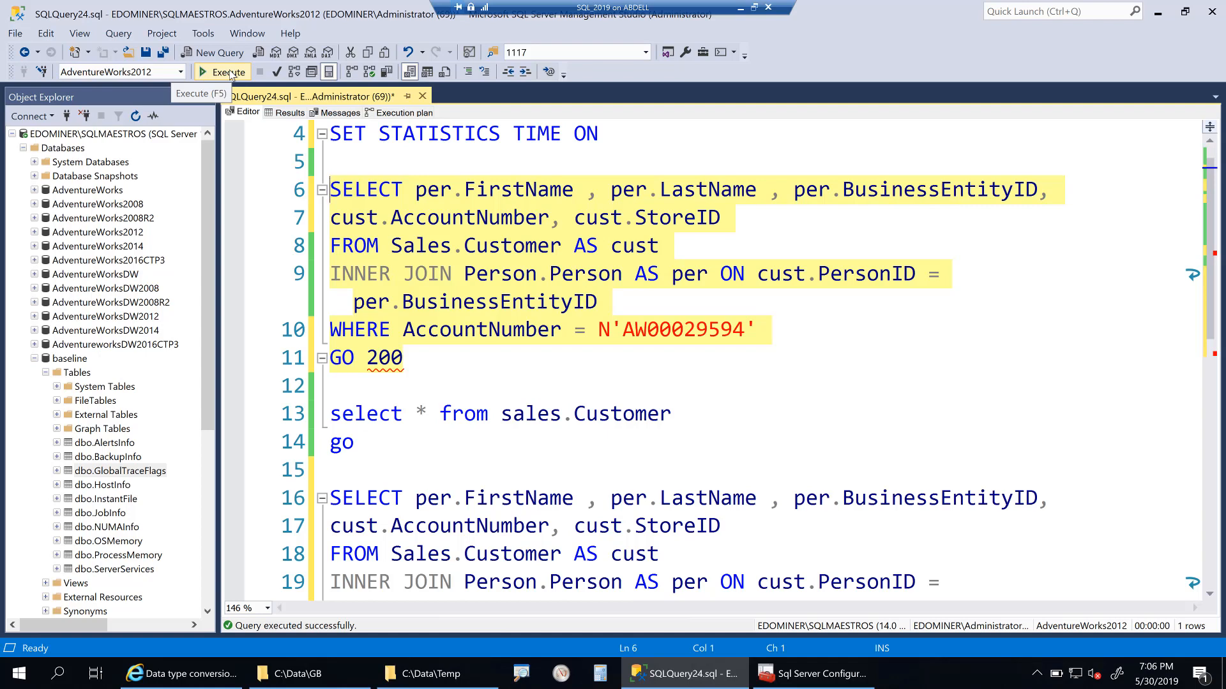
Execute the 200-run batch, taking about 37 seconds with 141 ms CPU per run
click(222, 71)
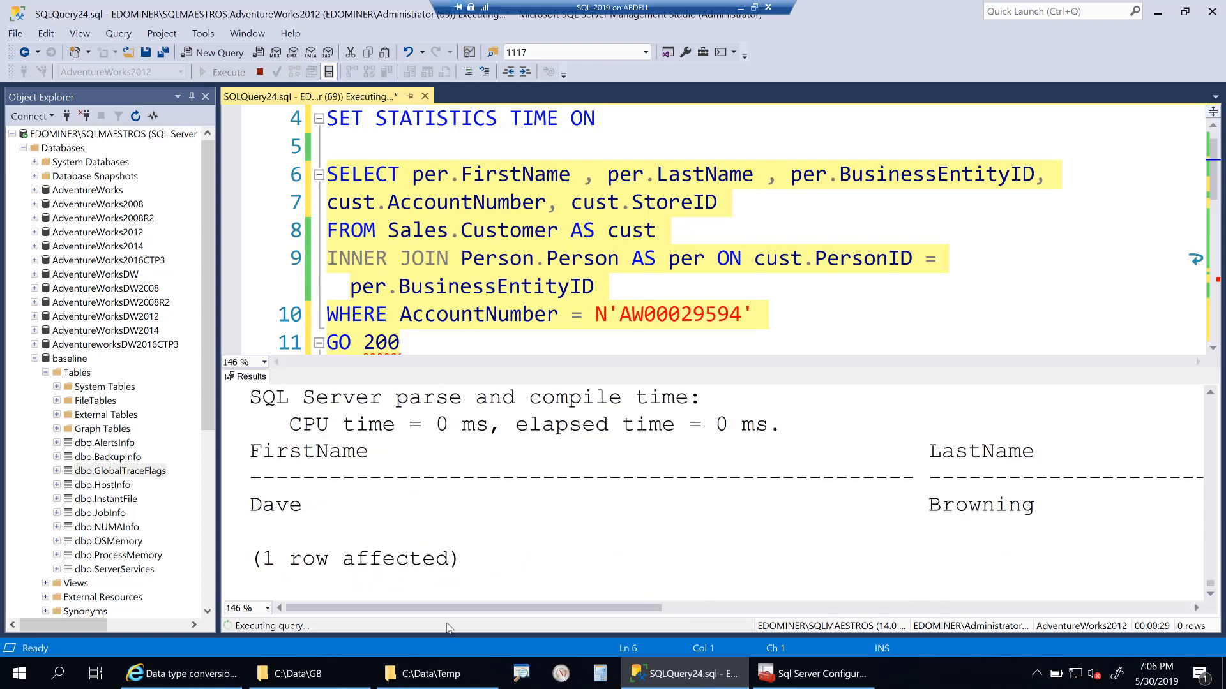
scroll(down, 3)
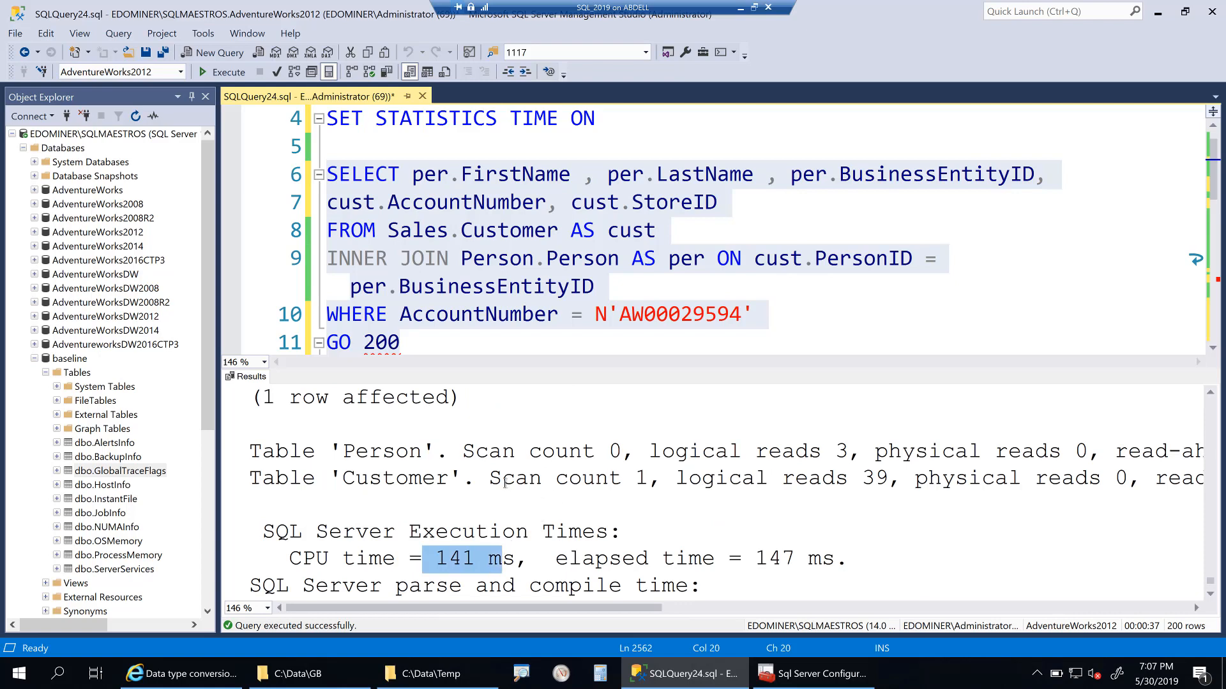
mouse_move(1147, 641)
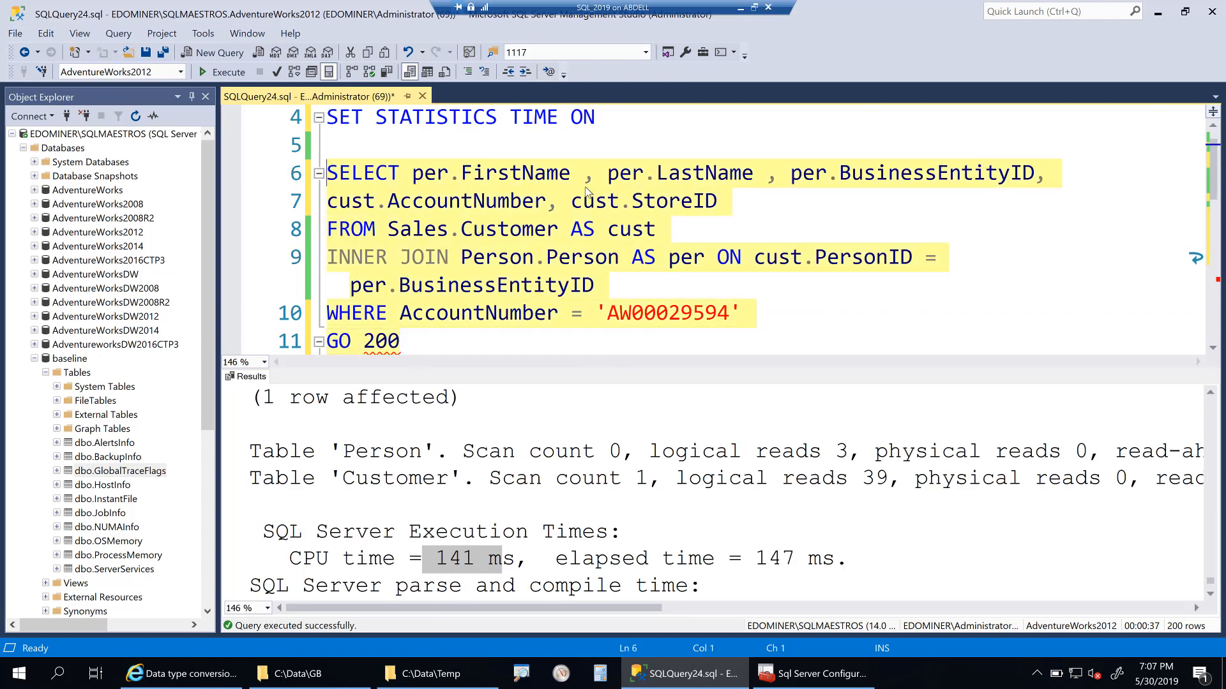
mouse_move(549, 322)
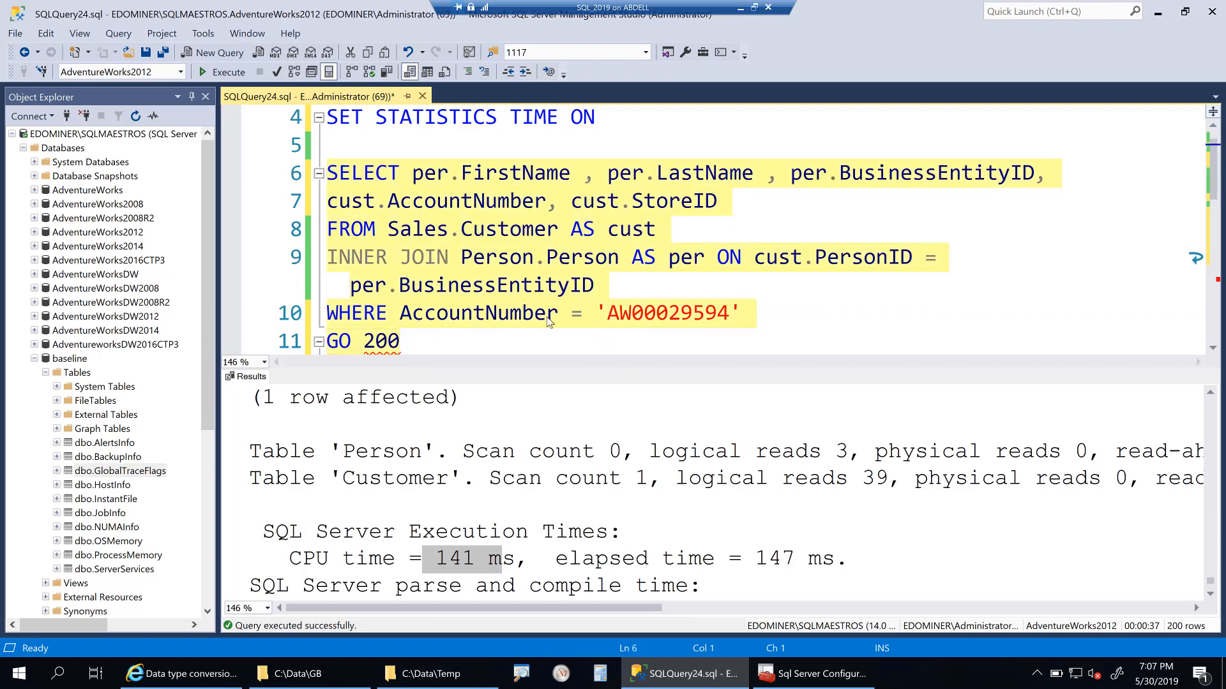
mouse_move(480, 271)
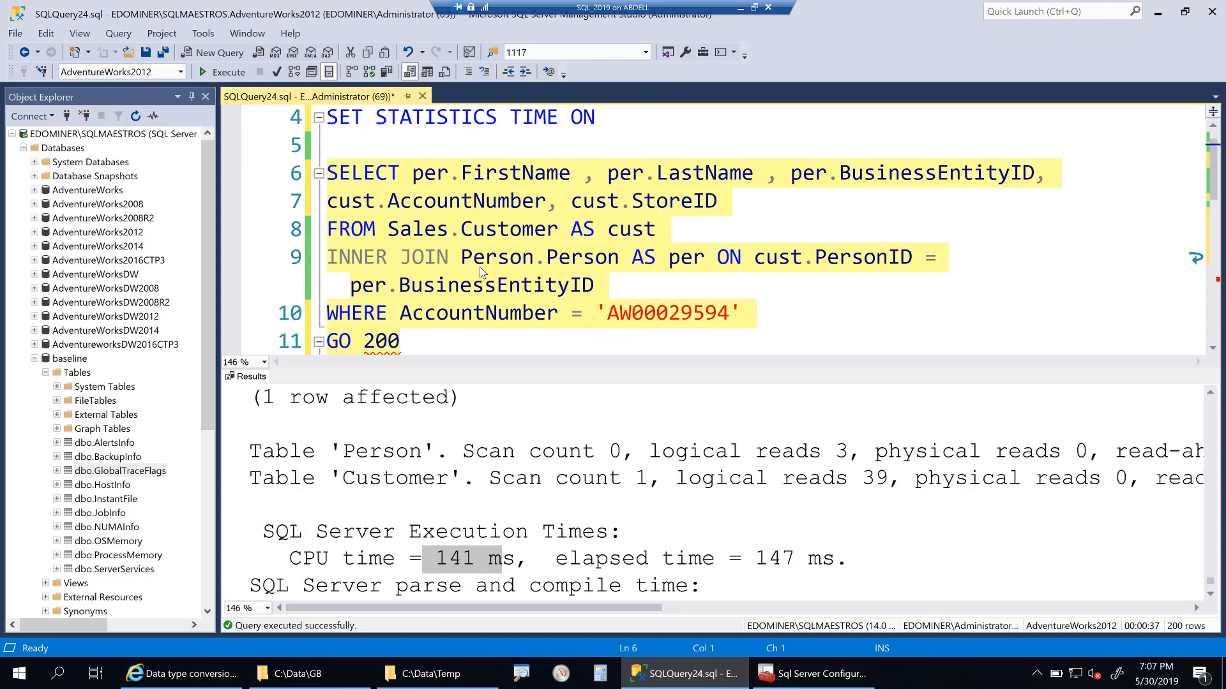
mouse_move(480, 272)
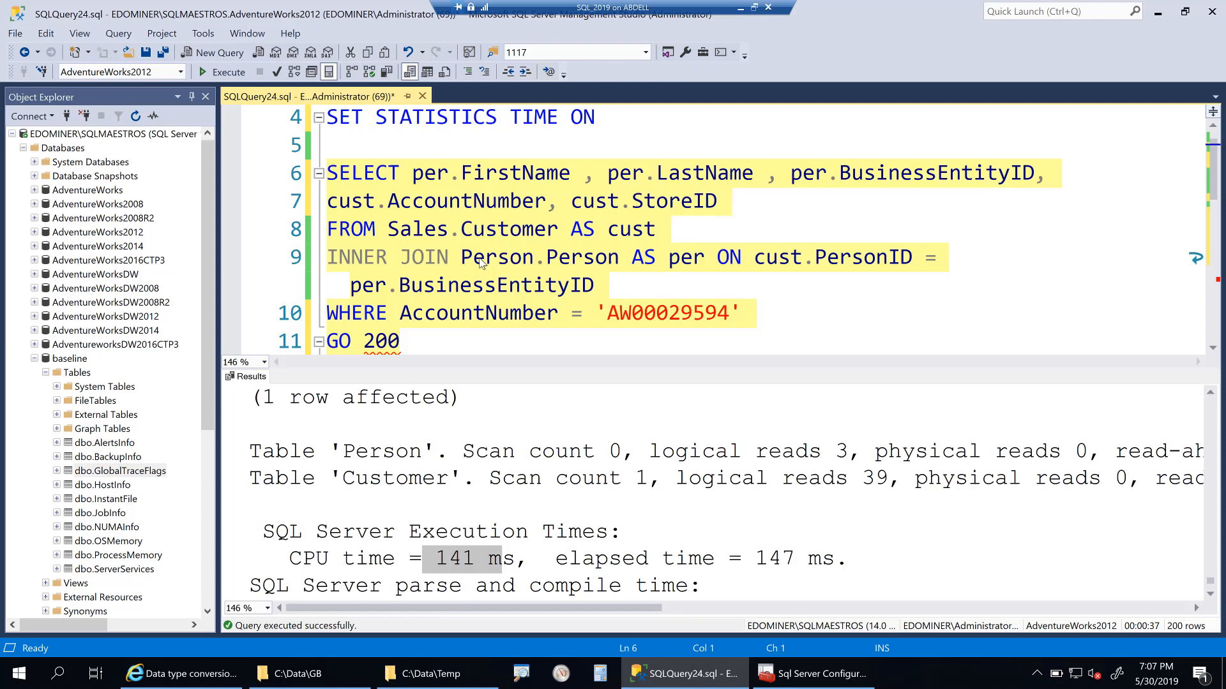
mouse_move(230, 72)
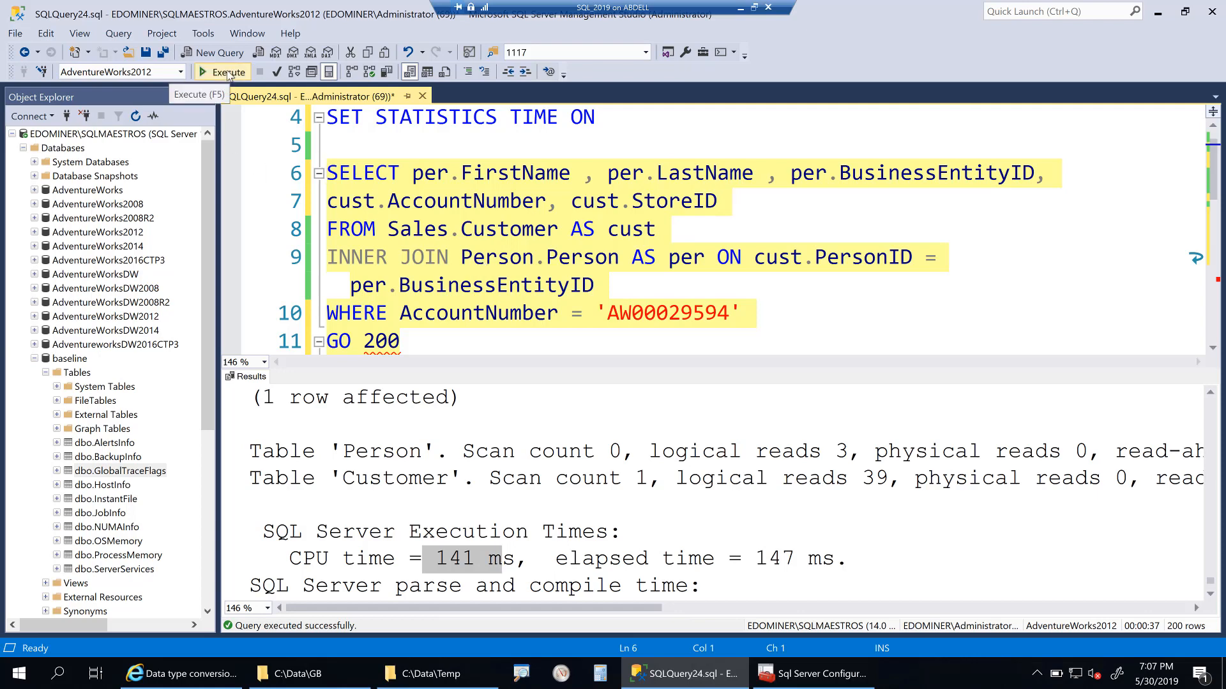
Rerun the 200-repeat batch with the plain literal, finishing in about 7 seconds
click(223, 72)
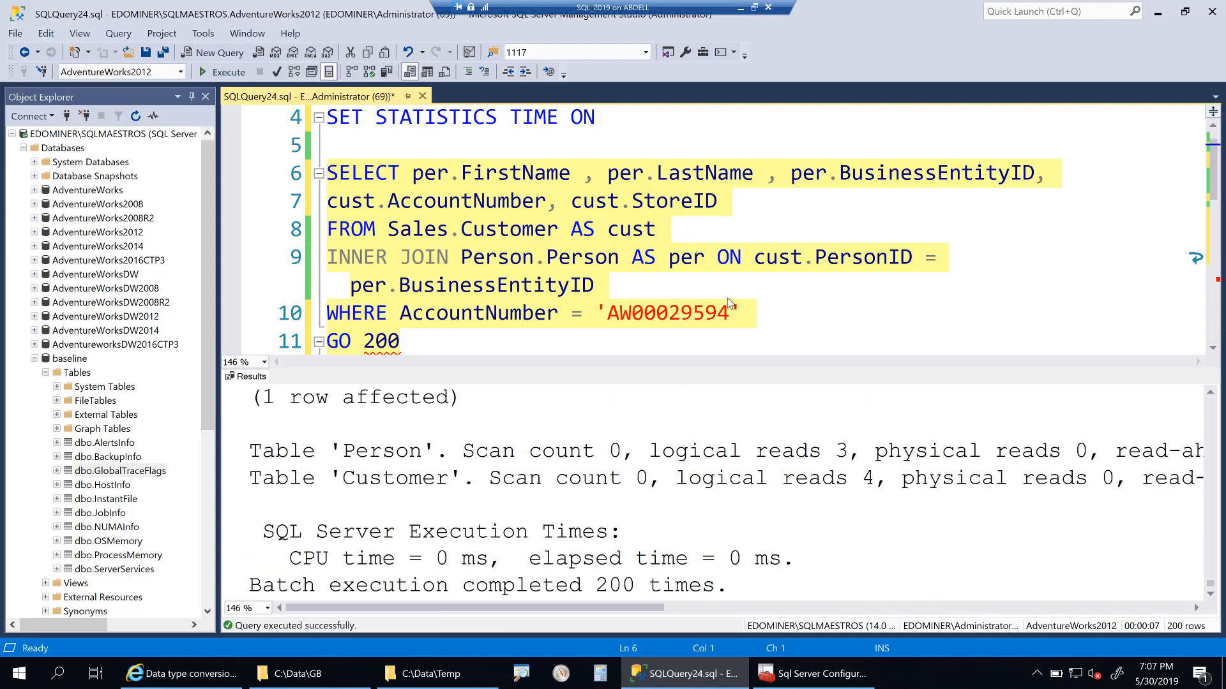
mouse_move(960, 620)
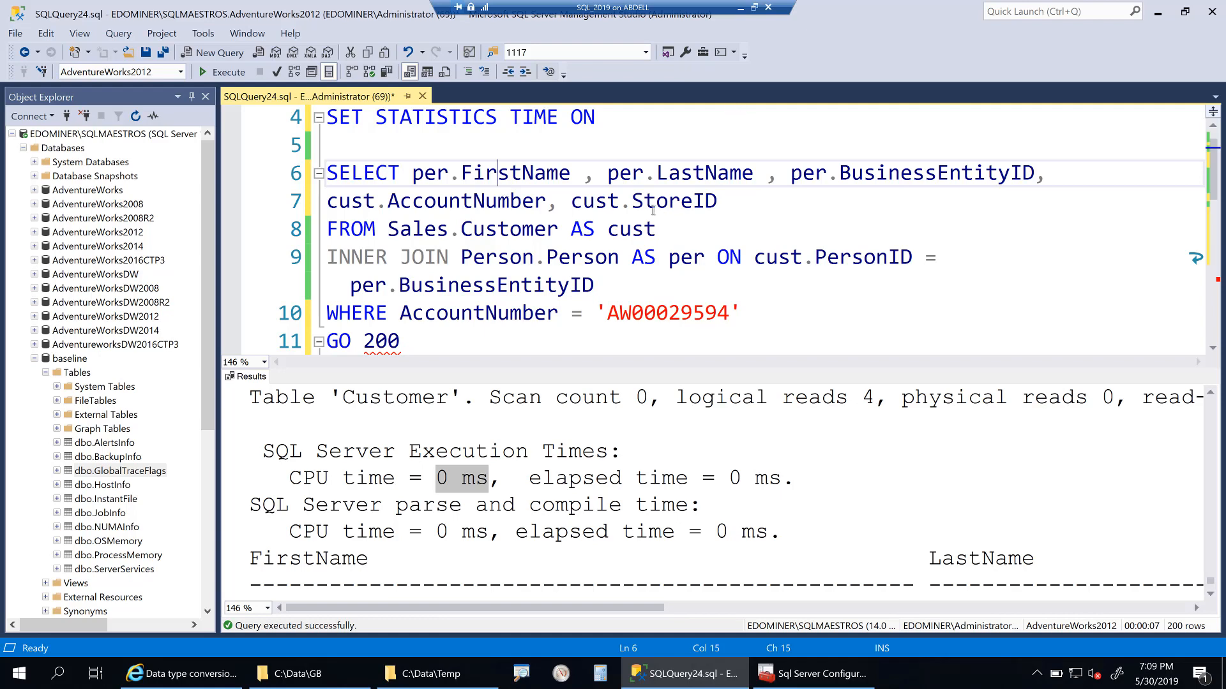
mouse_move(678, 201)
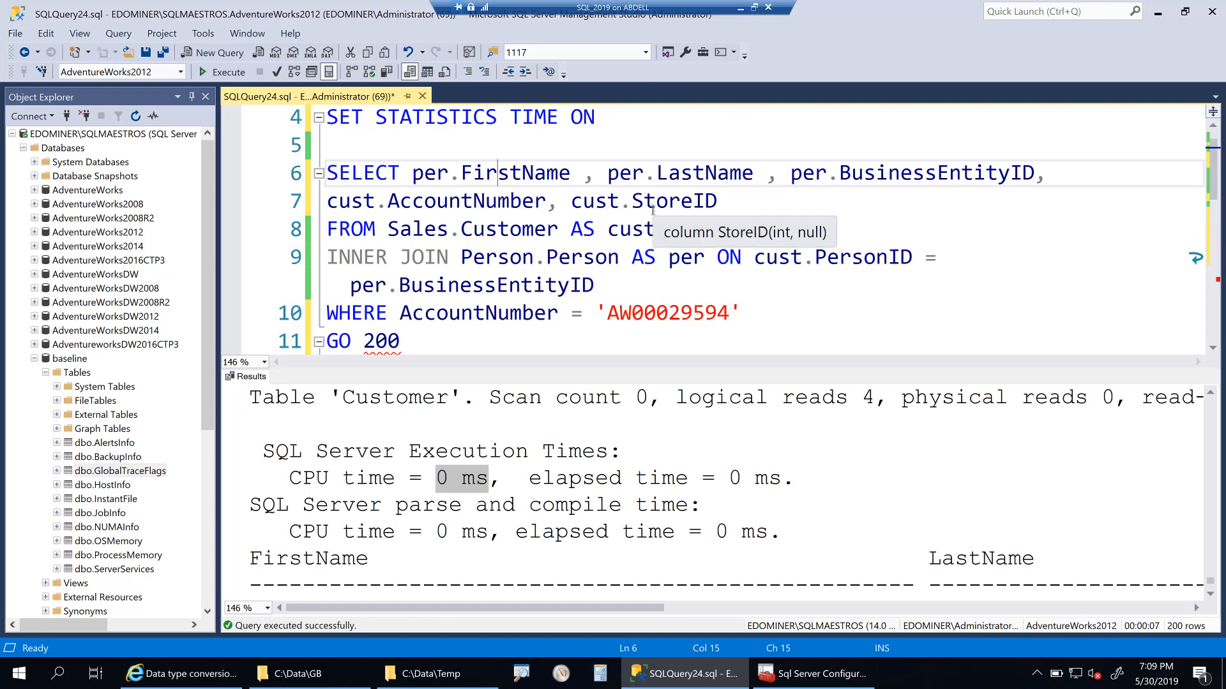